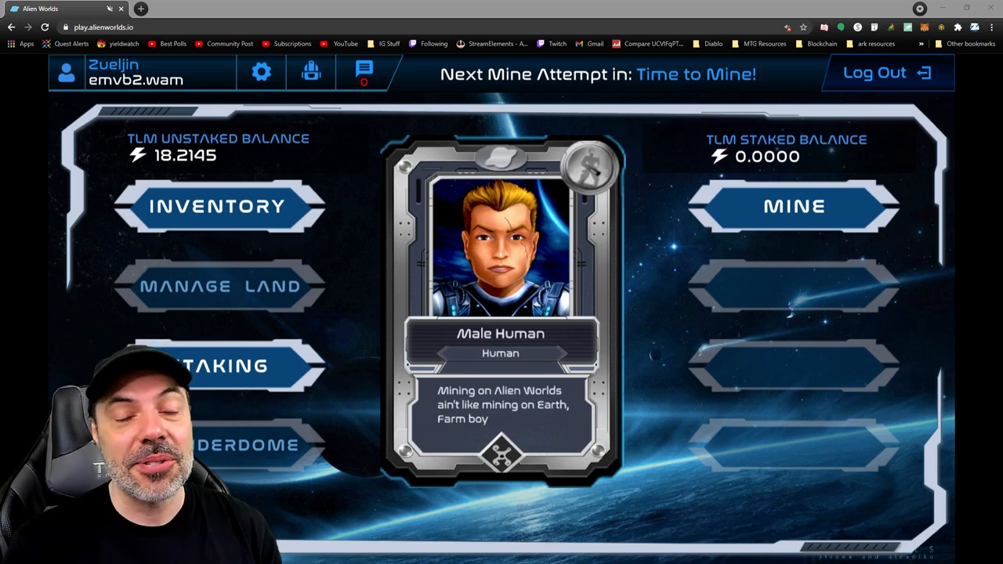
On the Collect.social homepage, sign in with WAX Cloud Wallet and approve sharing the account name.
left_click(280, 8)
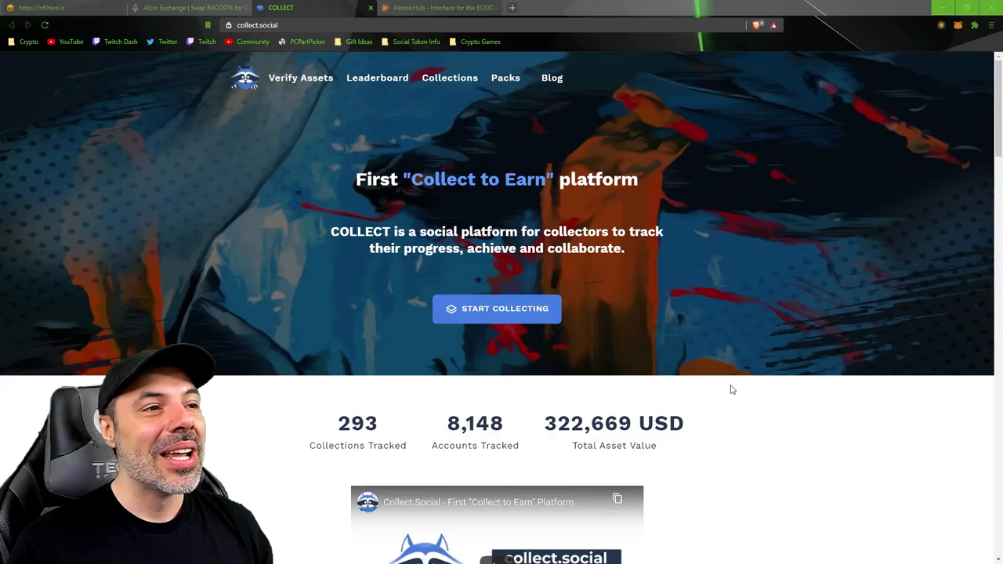
scroll("down", 3)
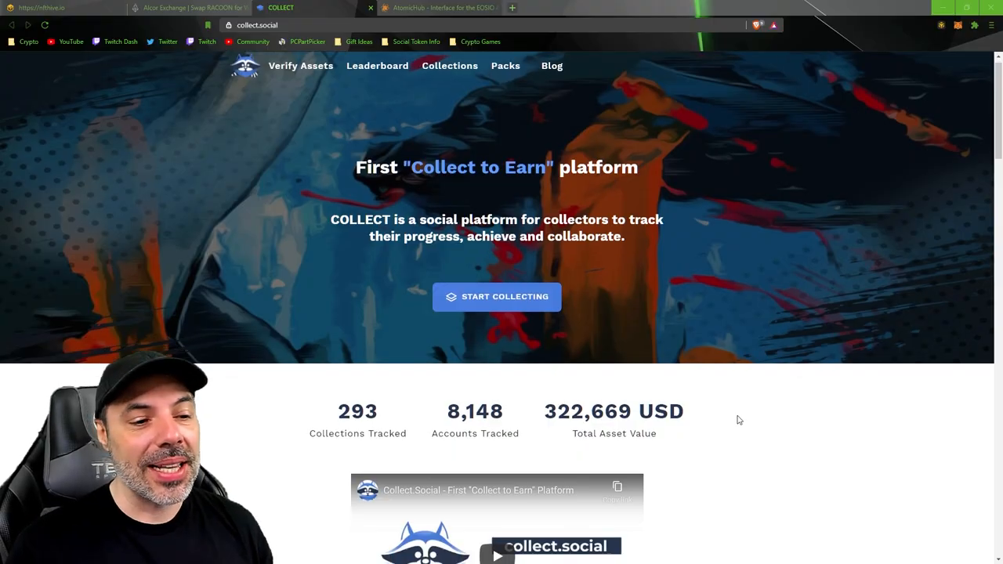
scroll("down", 3)
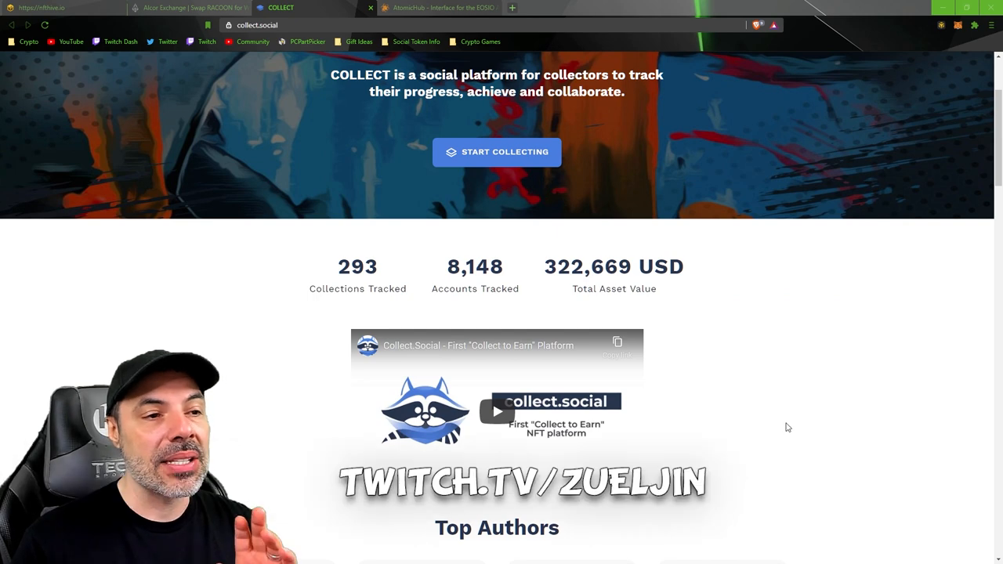
scroll("down", 3)
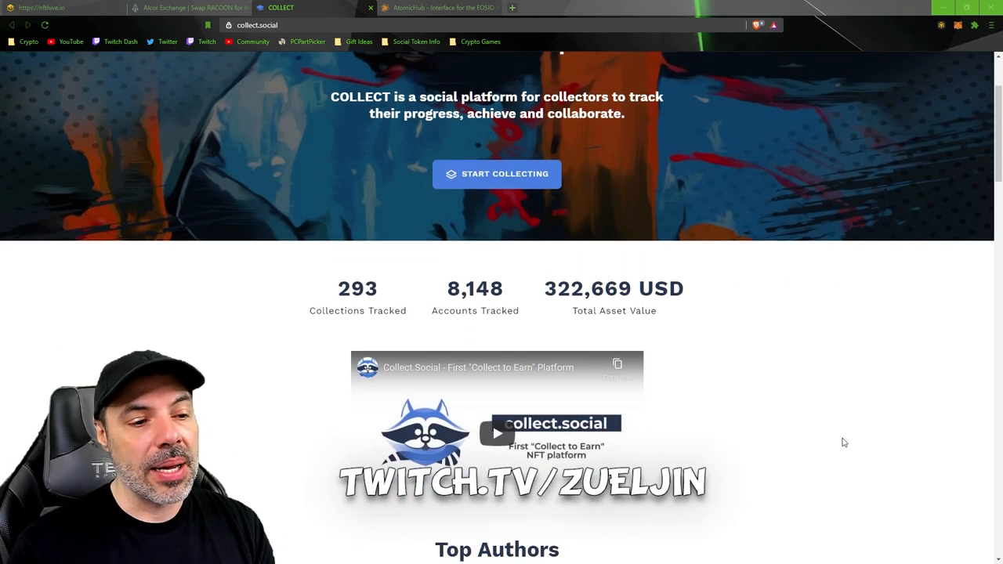
scroll("down", 3)
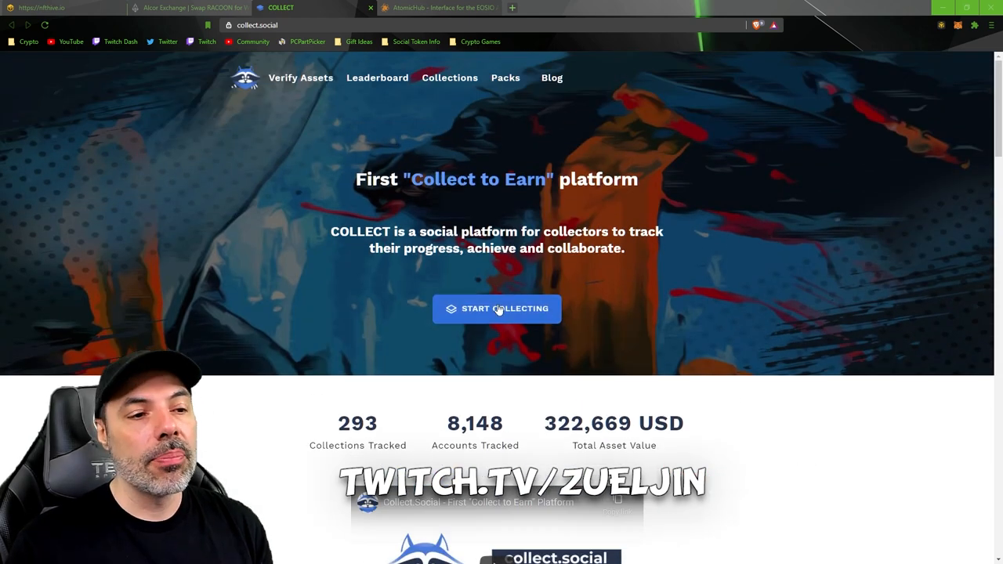
left_click(497, 308)
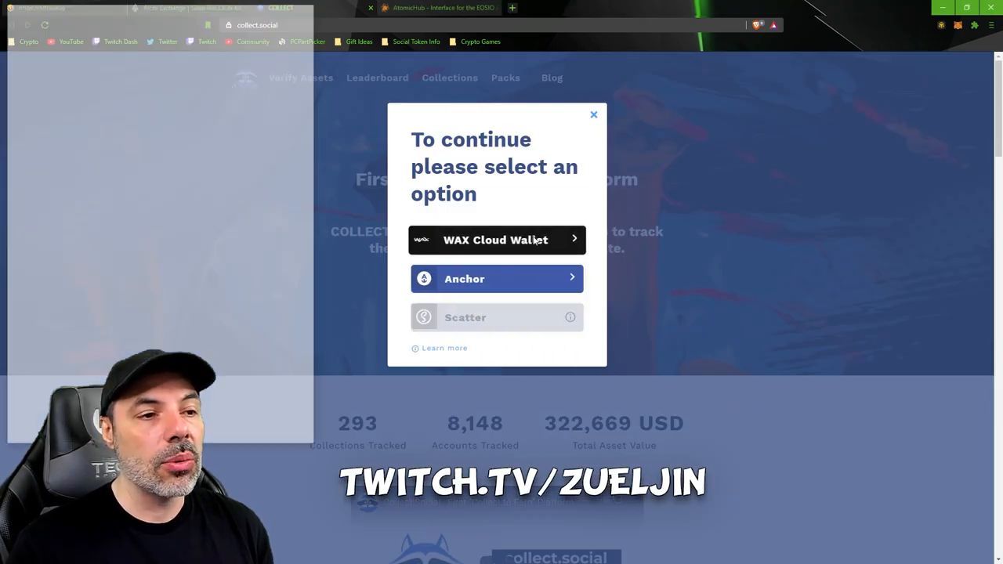
left_click(497, 240)
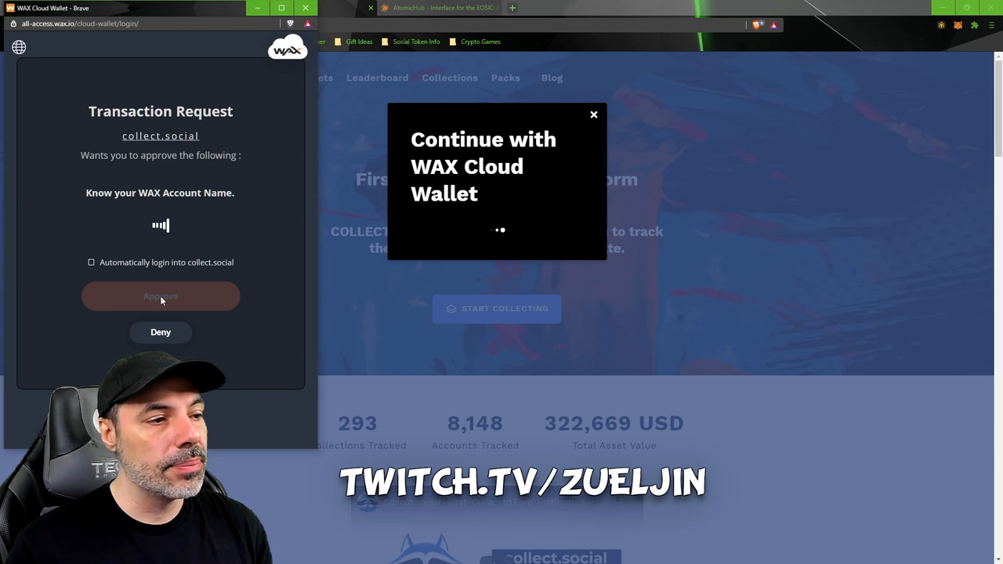
left_click(160, 297)
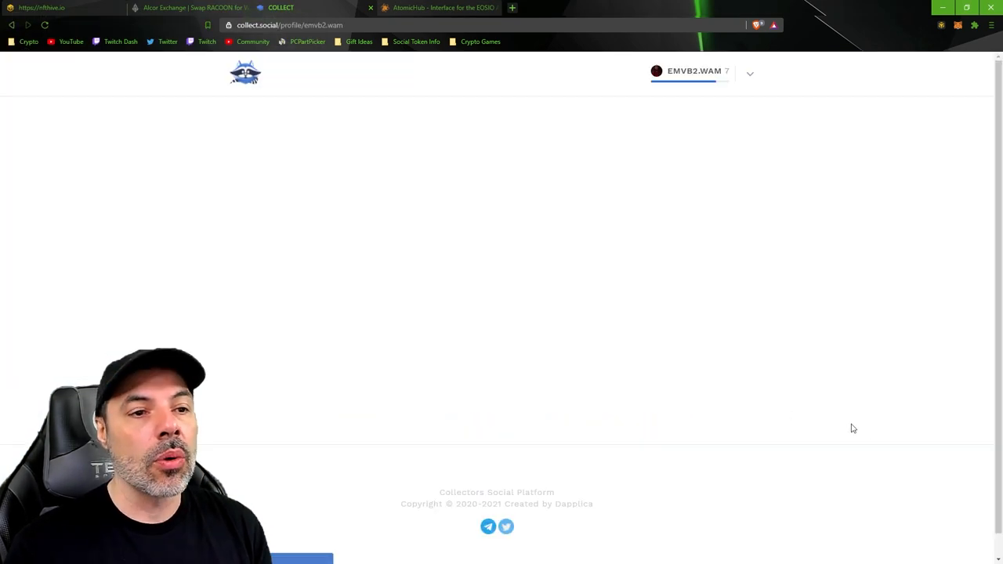
mouse_move(795, 423)
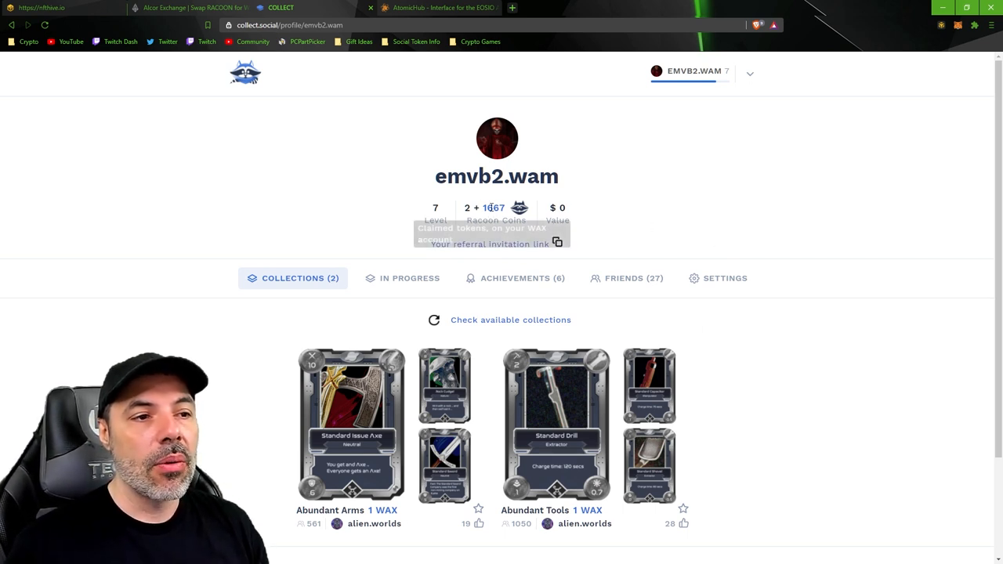
mouse_move(799, 257)
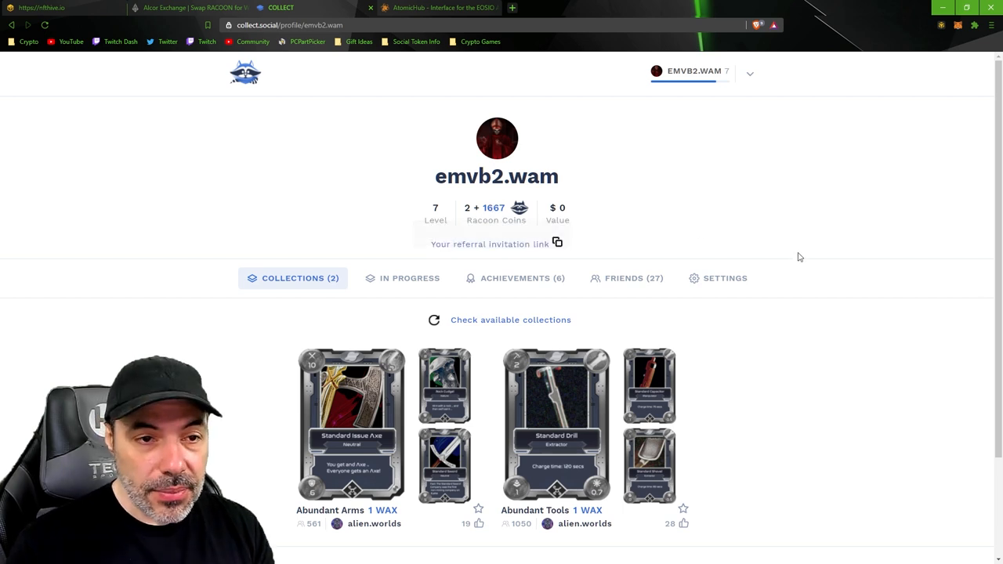
mouse_move(469, 21)
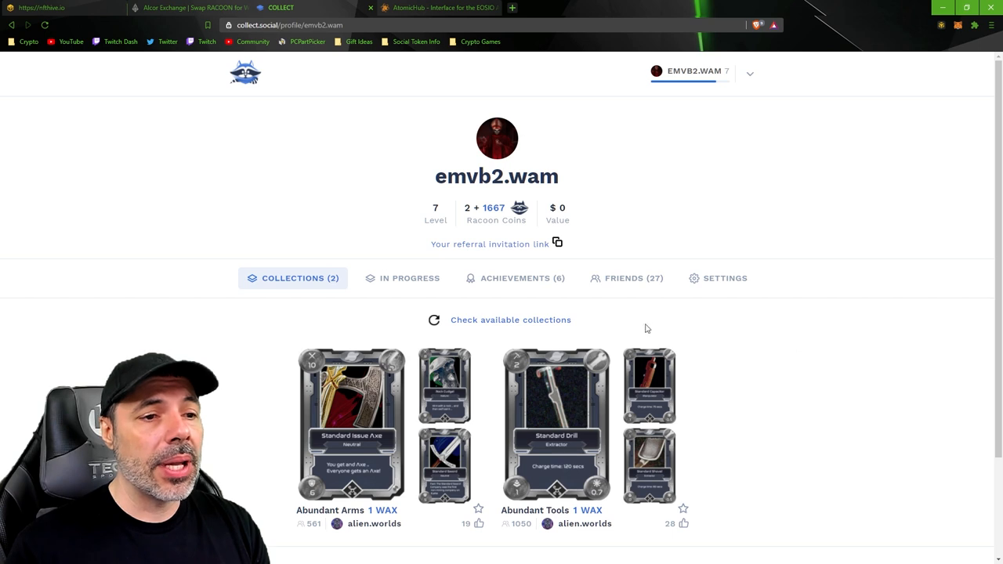
Open the Achievements (6) tab and scroll through the achievement badges.
left_click(515, 279)
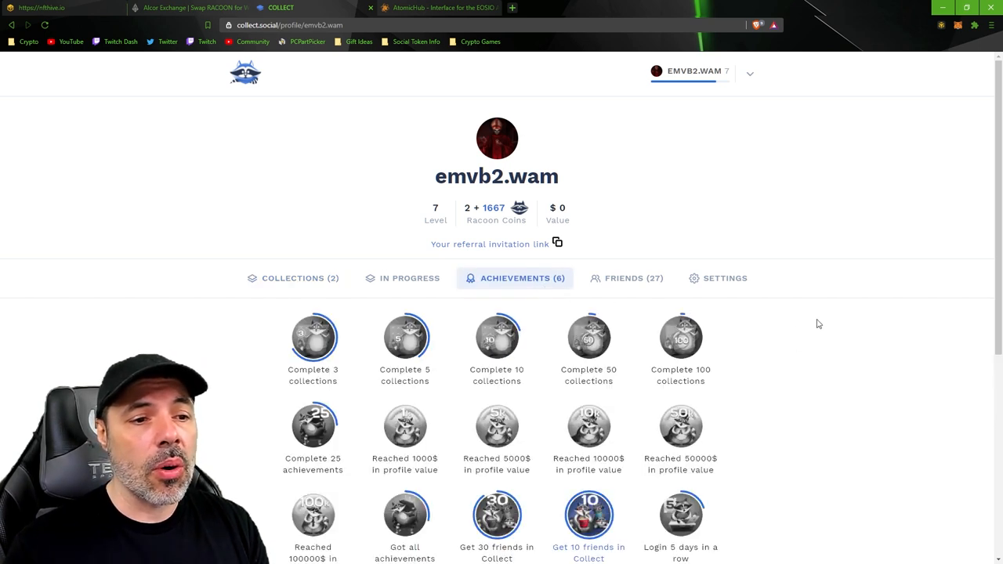
scroll("down", 3)
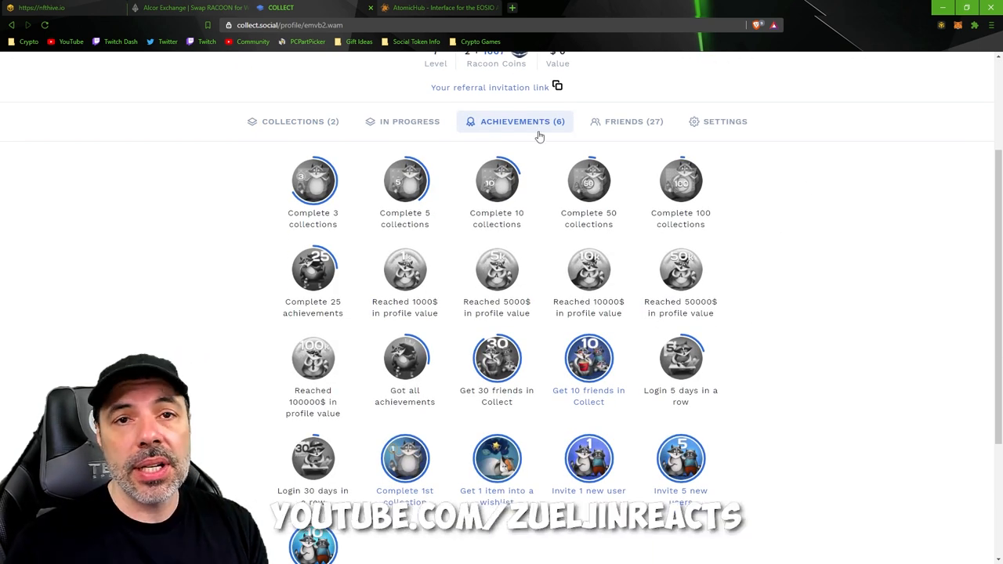
scroll("down", 3)
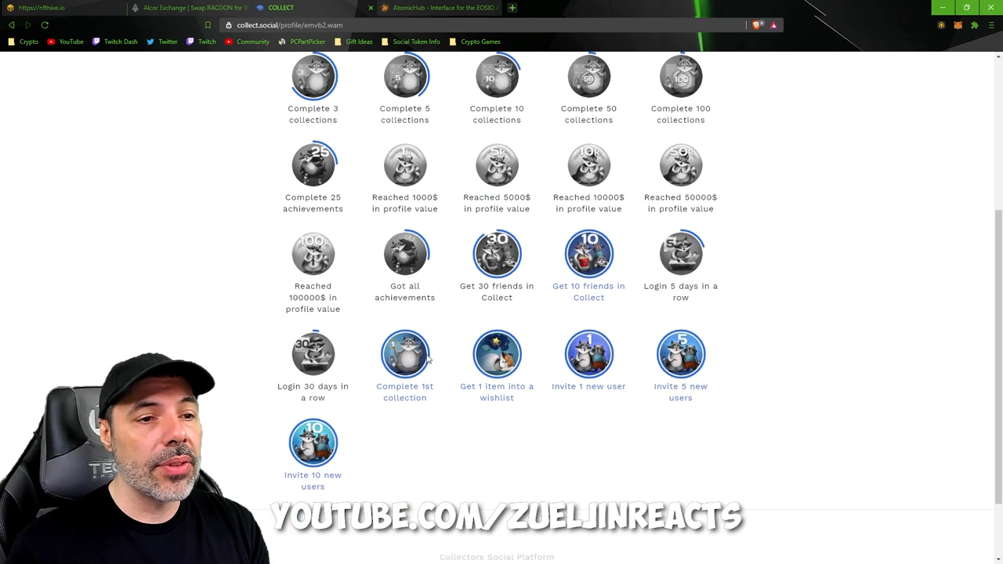
mouse_move(478, 272)
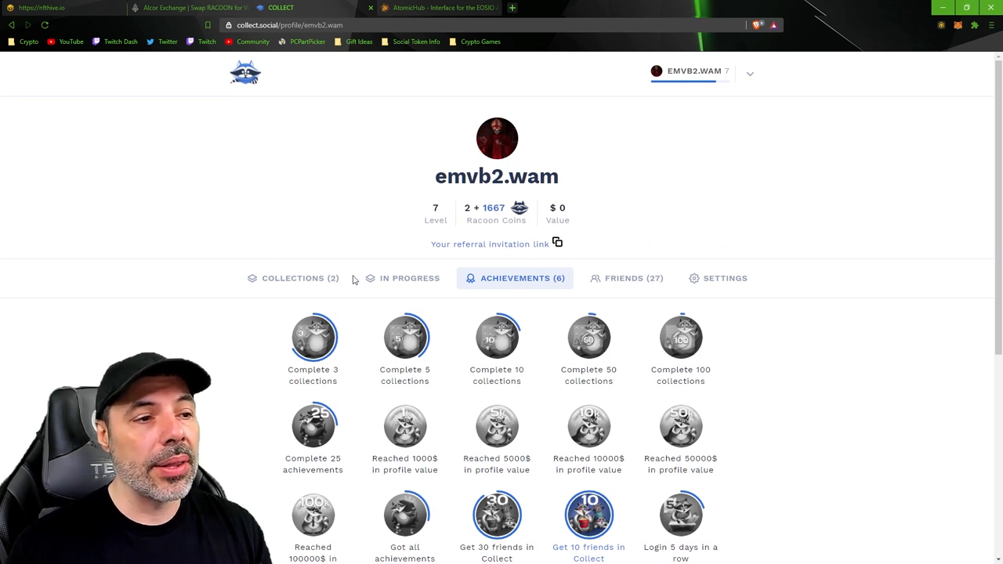
View Collections (2) and the empty In Progress list, then bring up NFTHive's homepage.
left_click(292, 278)
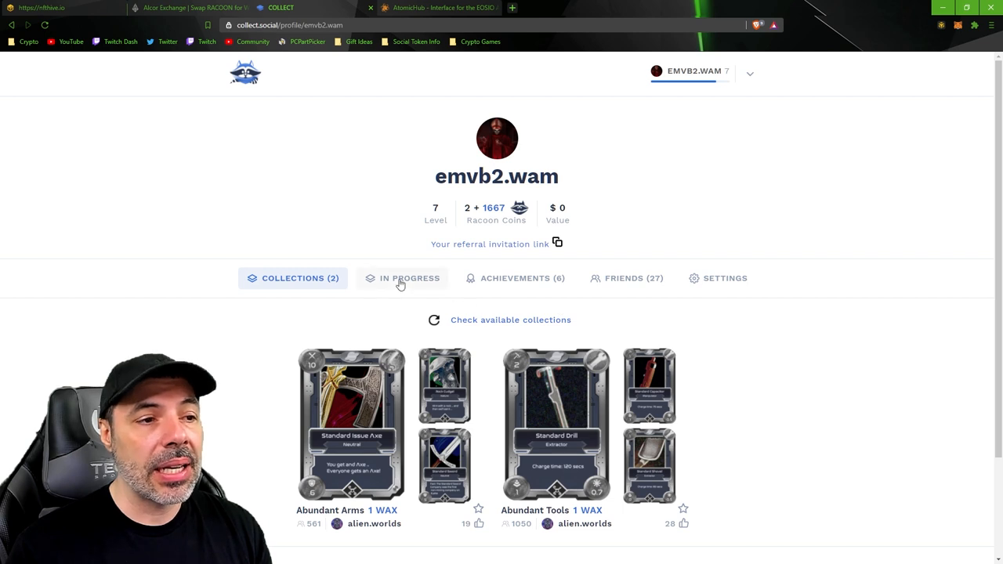
left_click(402, 278)
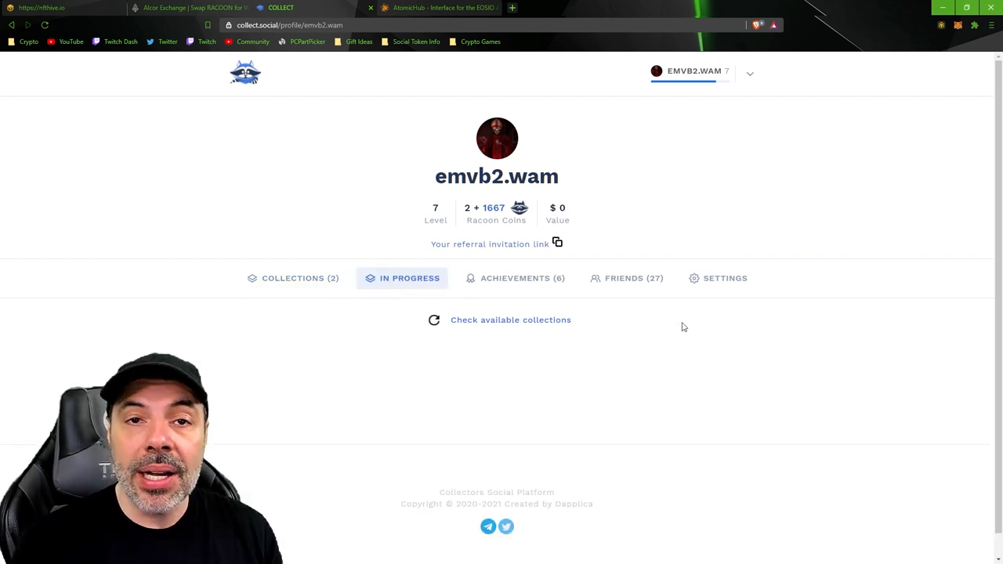
scroll("down", 3)
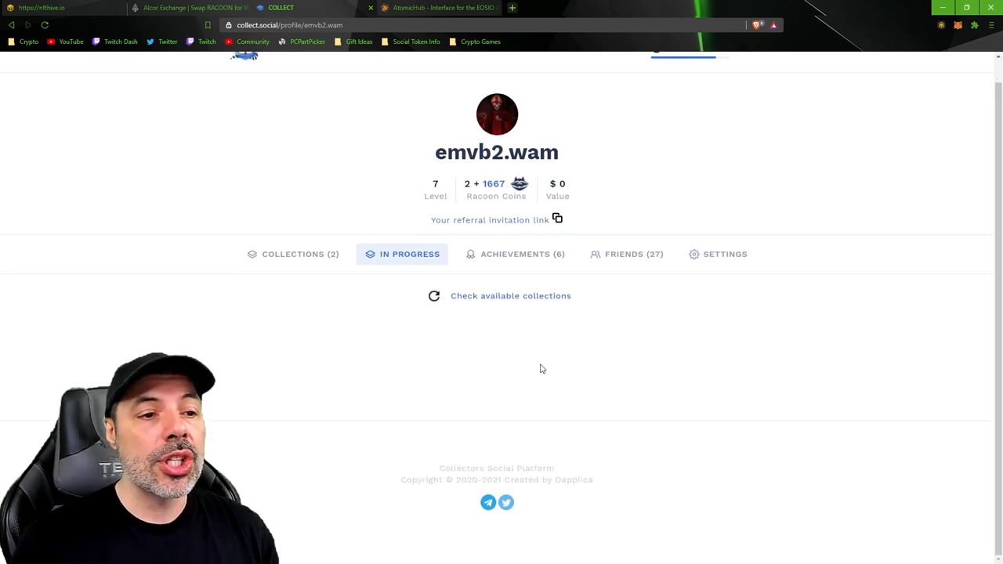
mouse_move(525, 314)
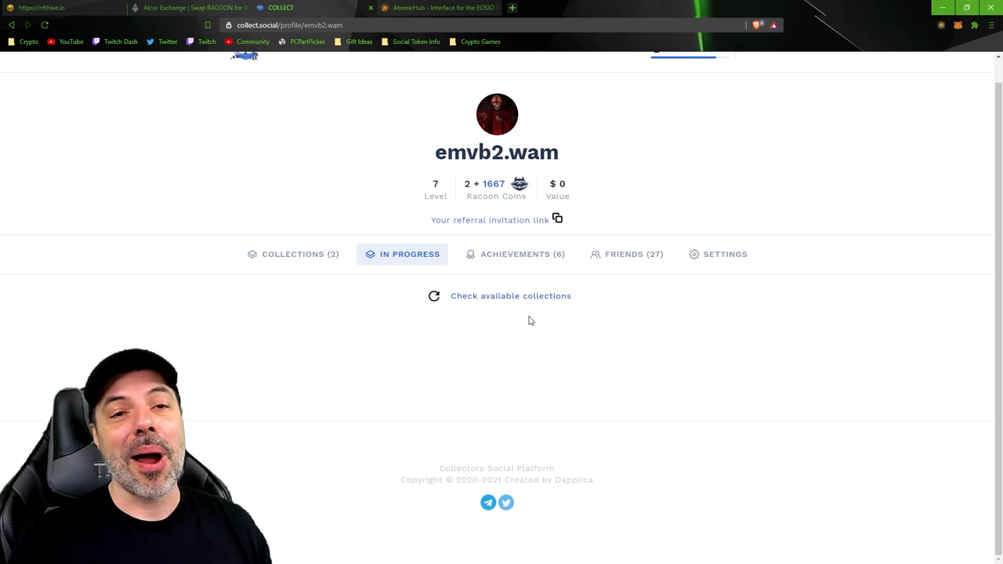
left_click(294, 254)
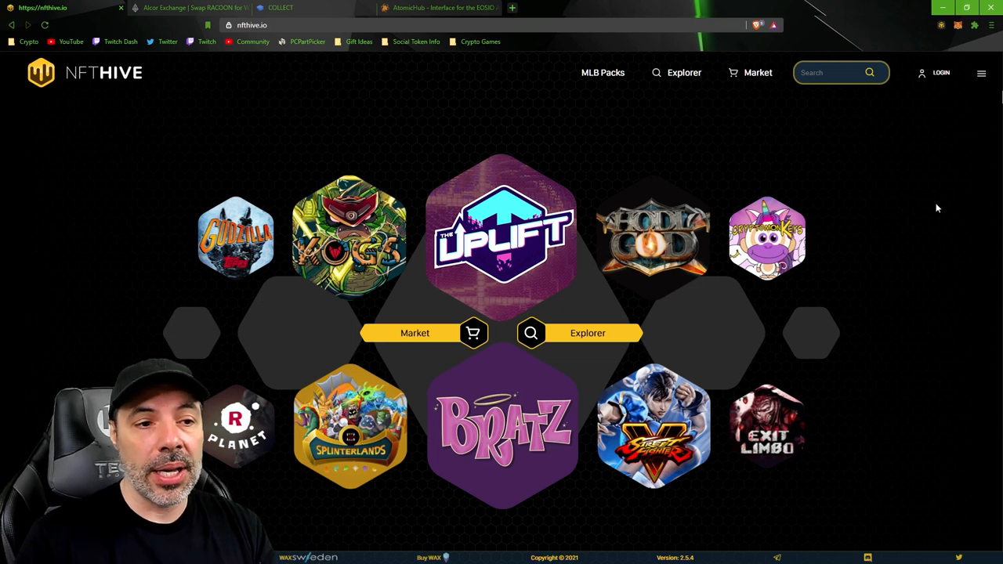
mouse_move(909, 127)
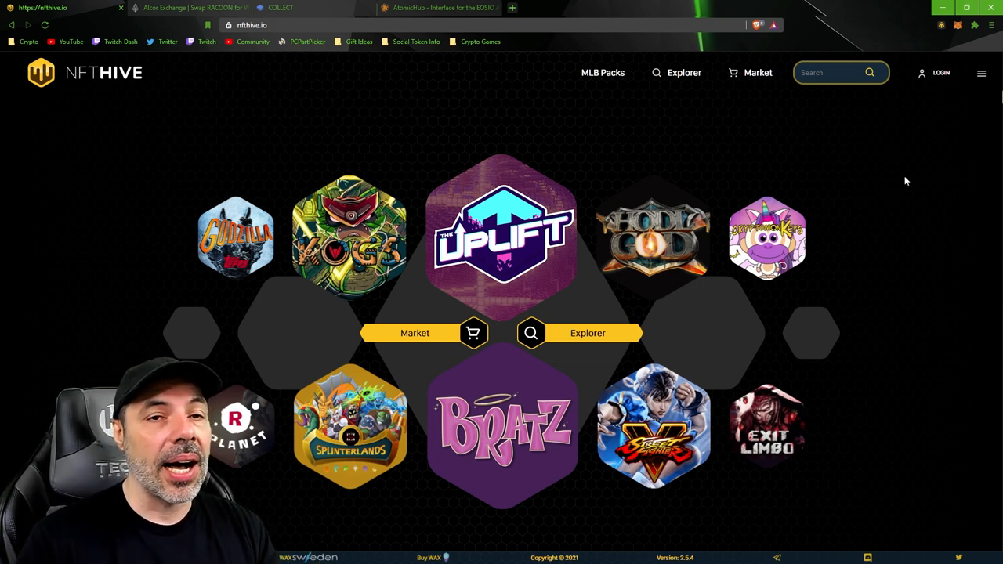
Log in to NFTHive through WAX Cloud Wallet to show the account's WAX balance.
left_click(942, 72)
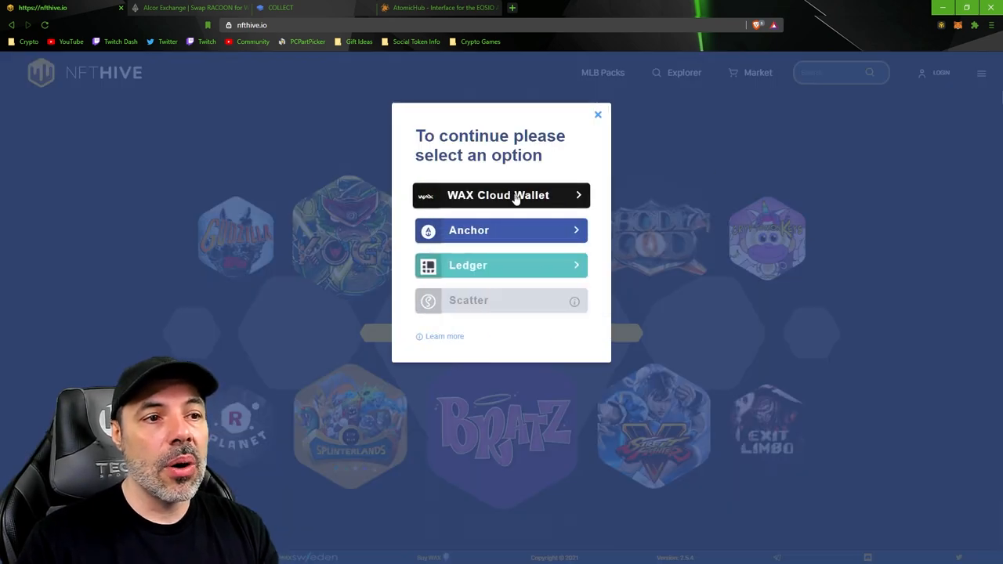
left_click(501, 195)
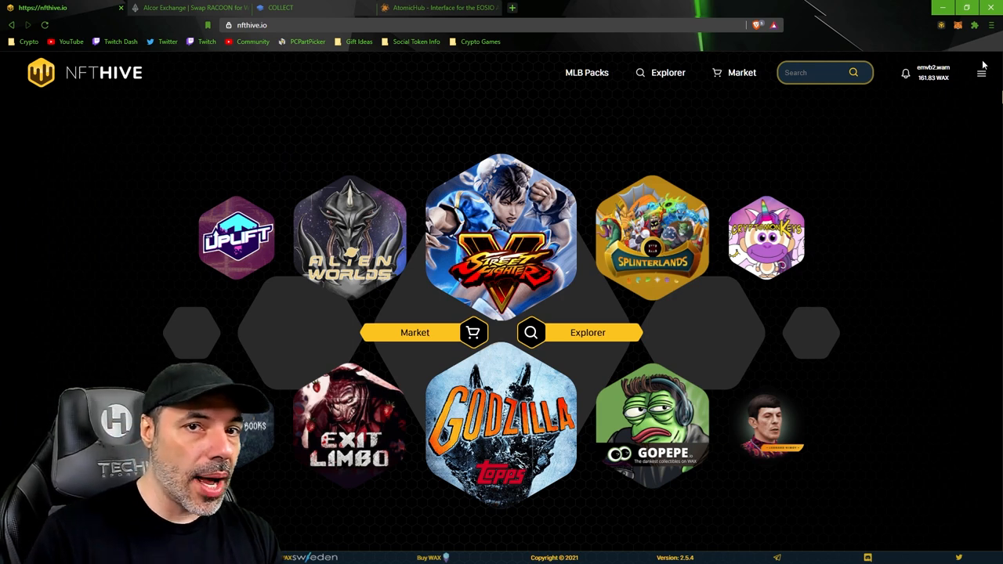
Go to Bulk Tools > Unstake through NFTHive's navigation menu.
left_click(982, 72)
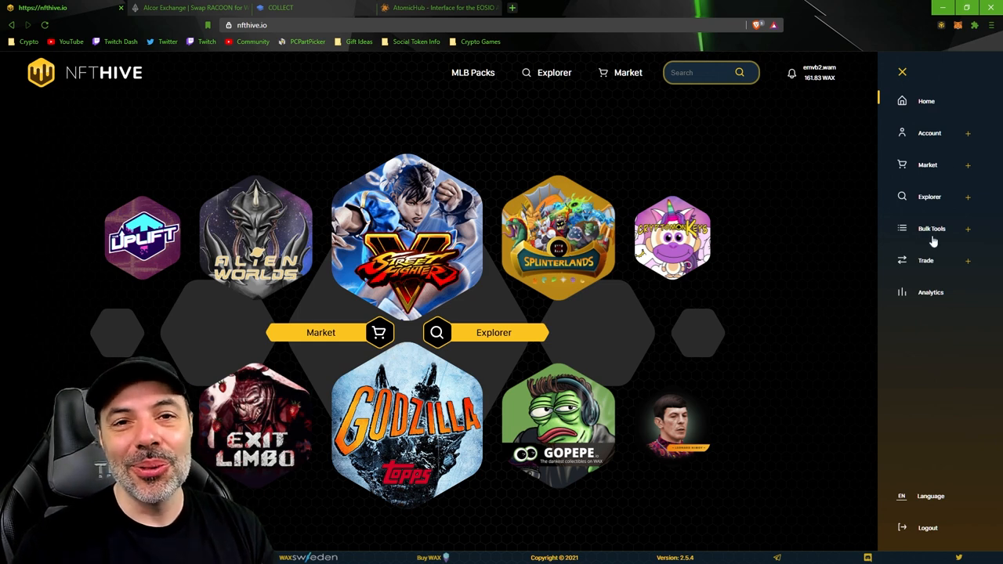
left_click(932, 228)
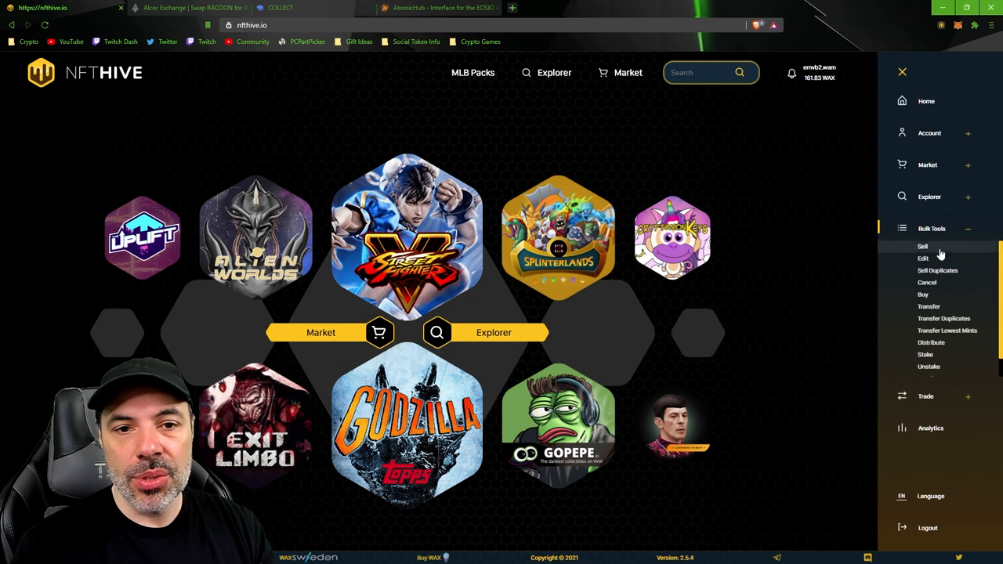
left_click(929, 366)
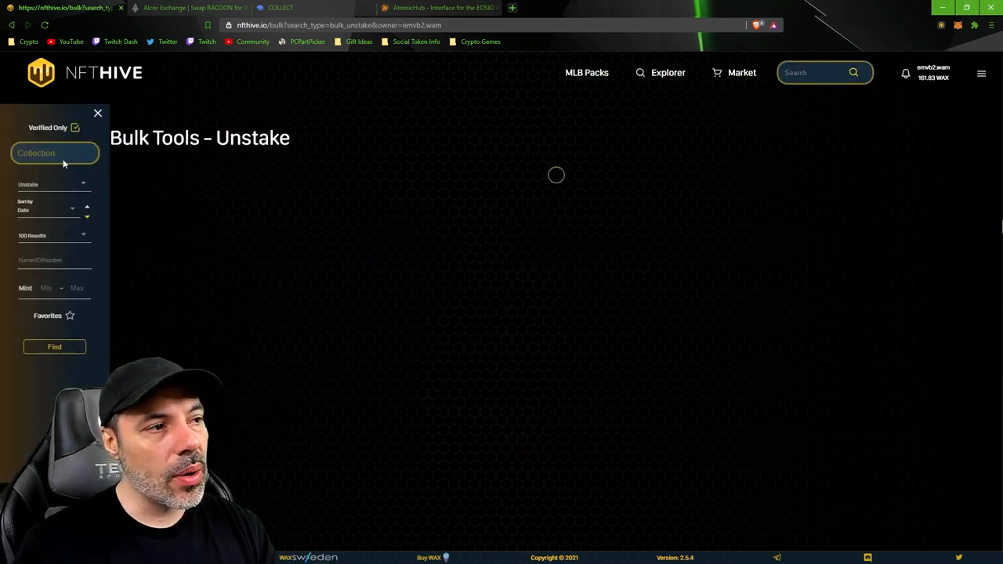
left_click(54, 347)
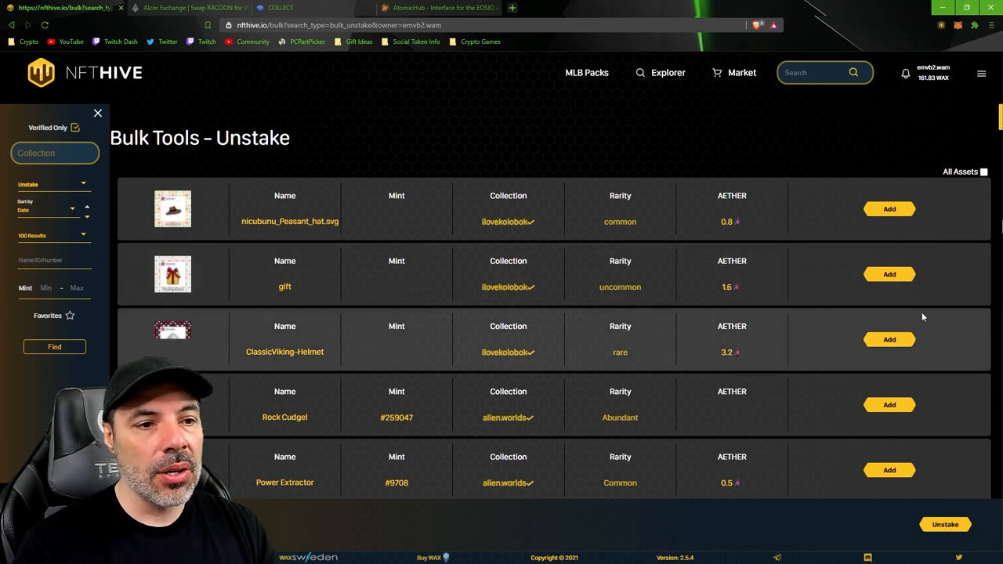
scroll("down", 3)
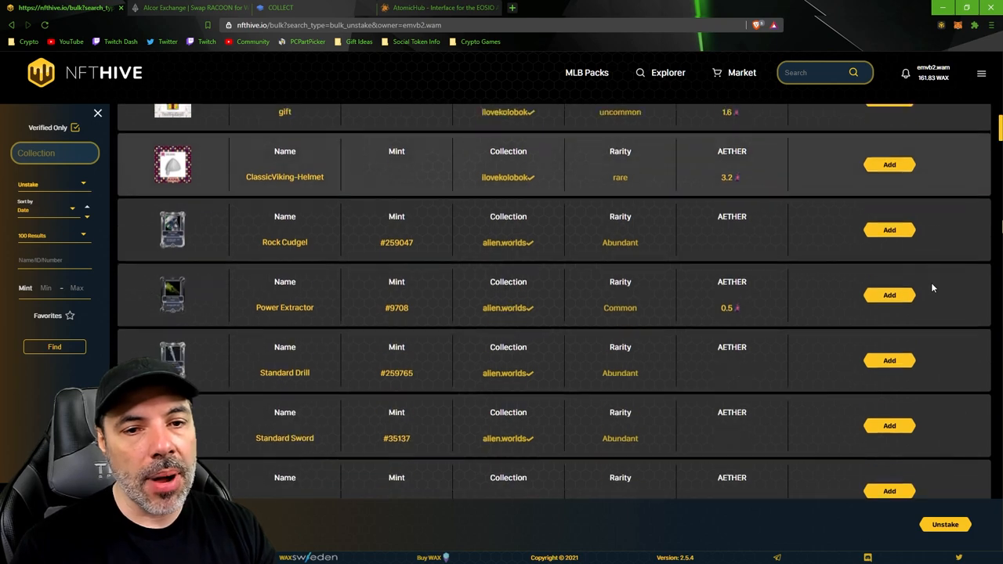
scroll("down", 3)
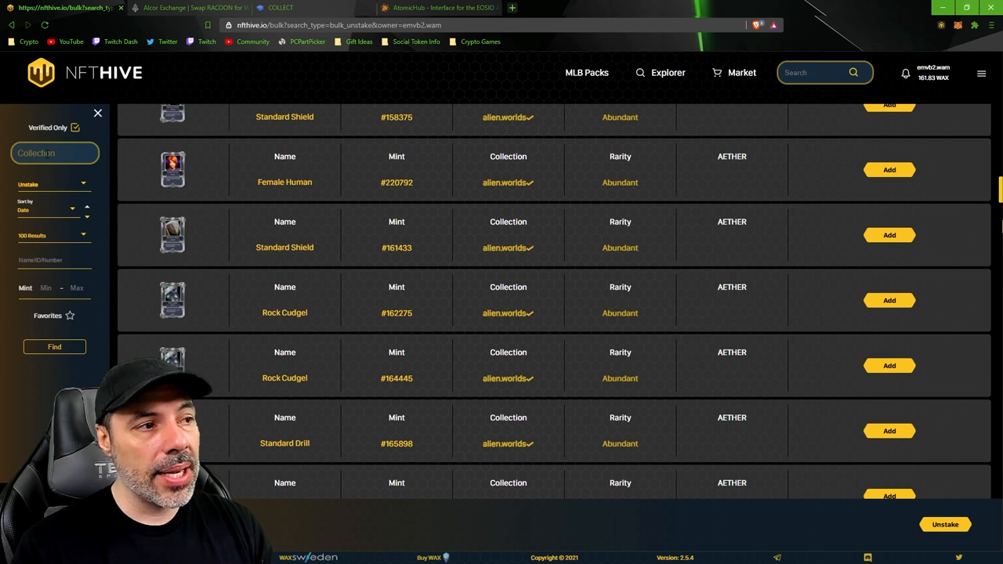
left_click(54, 153)
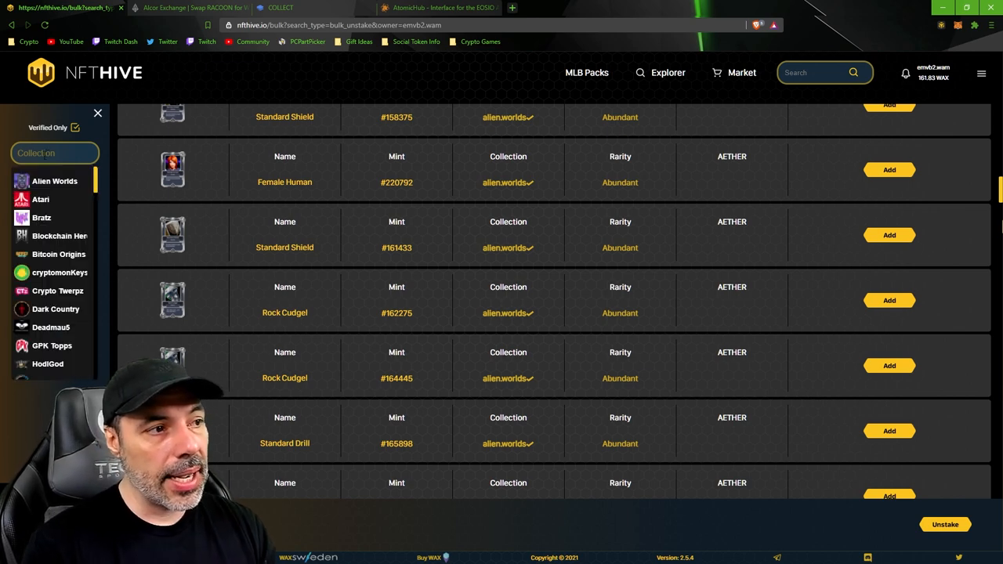
left_click(54, 181)
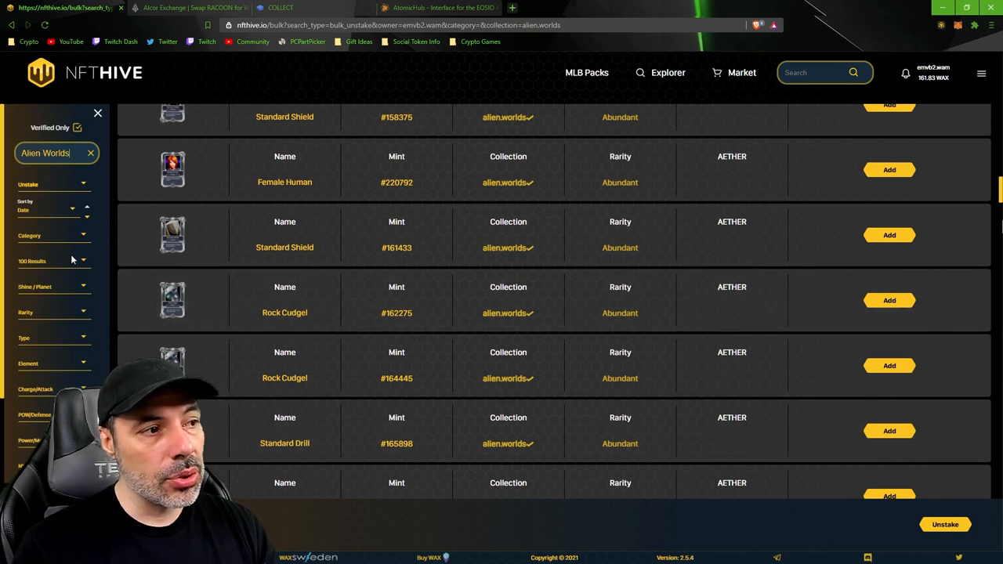
scroll("down", 3)
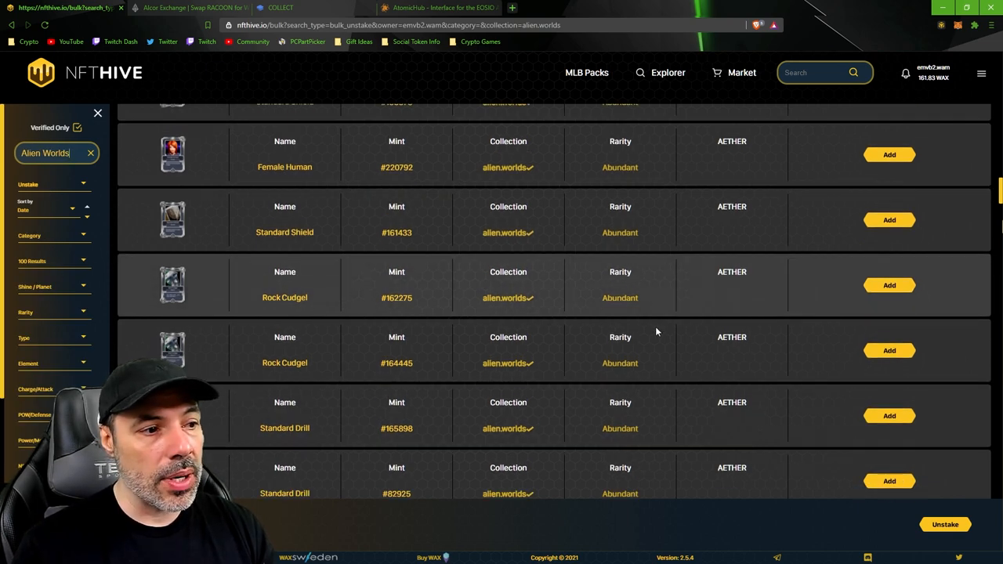
scroll("down", 3)
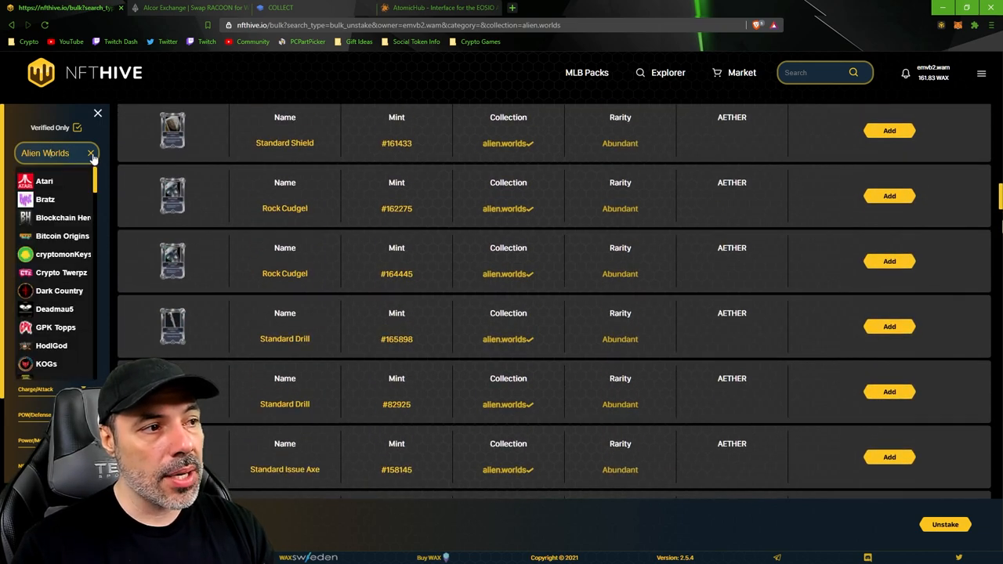
left_click(91, 153)
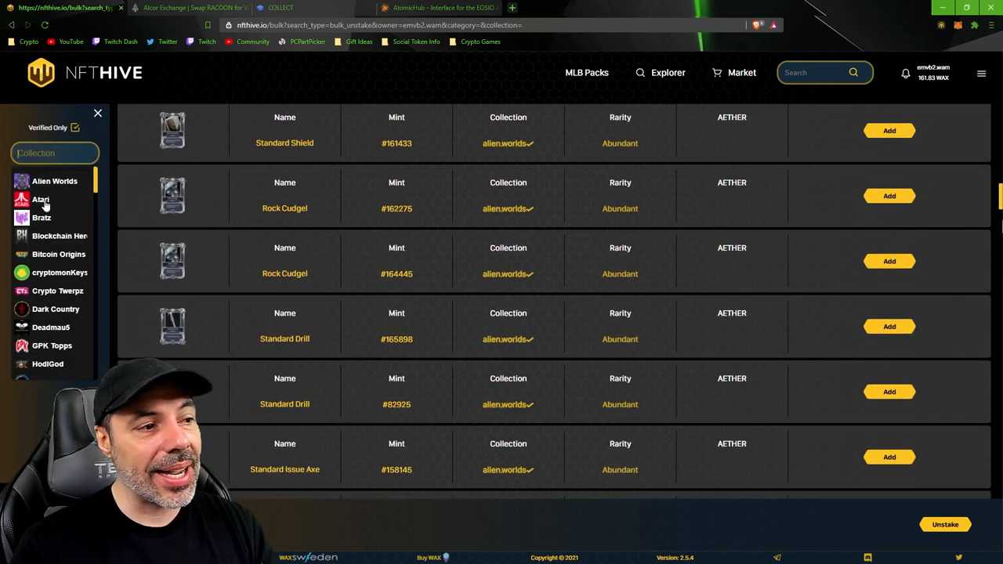
scroll("down", 3)
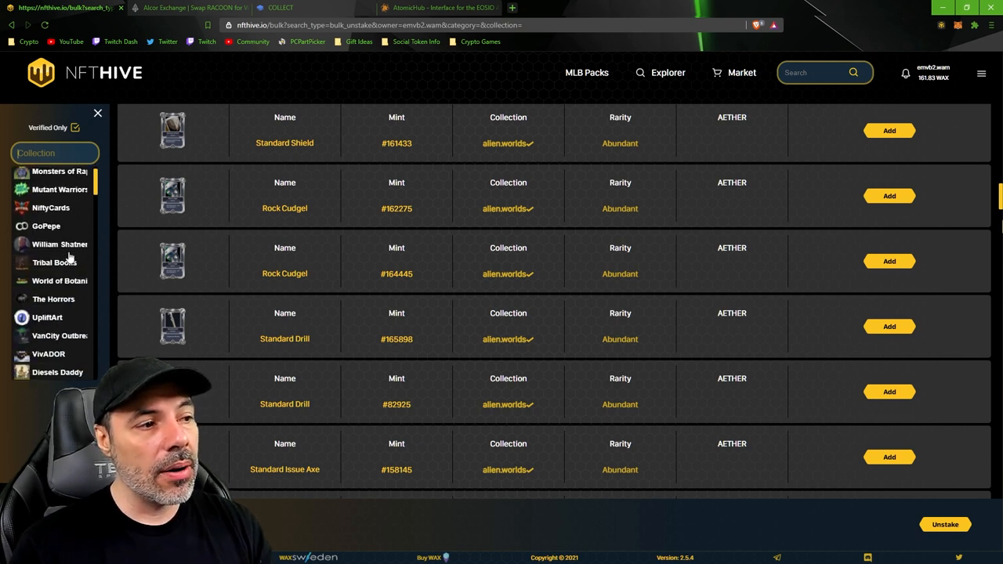
scroll("down", 3)
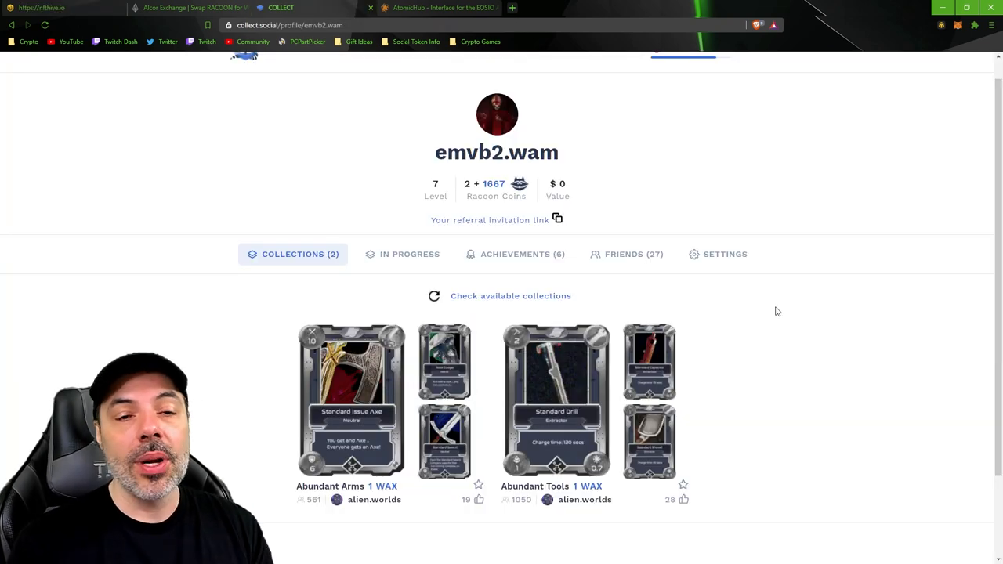
Scroll the profile and reopen the Achievements (6) tab to review badge progress.
scroll("down", 3)
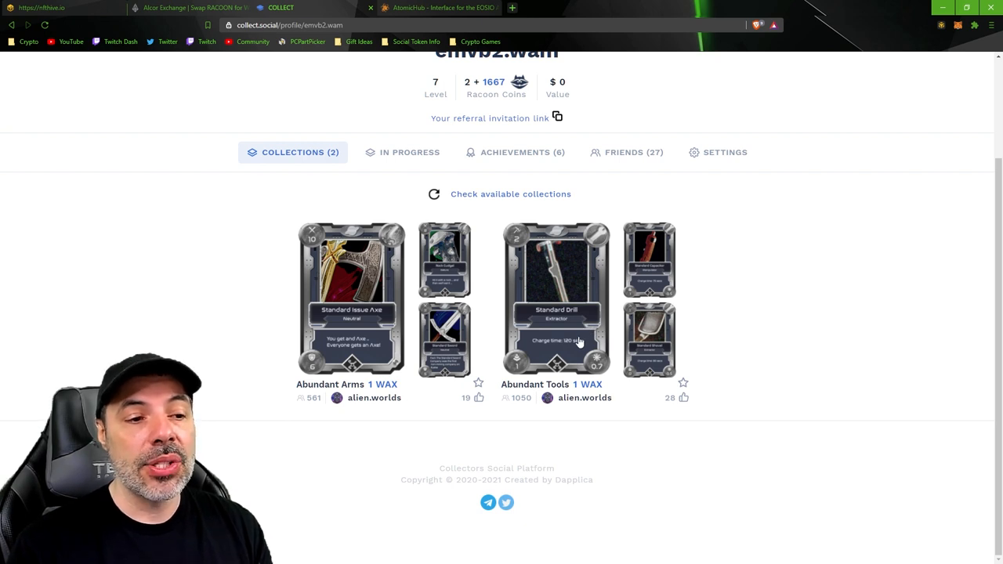
mouse_move(684, 383)
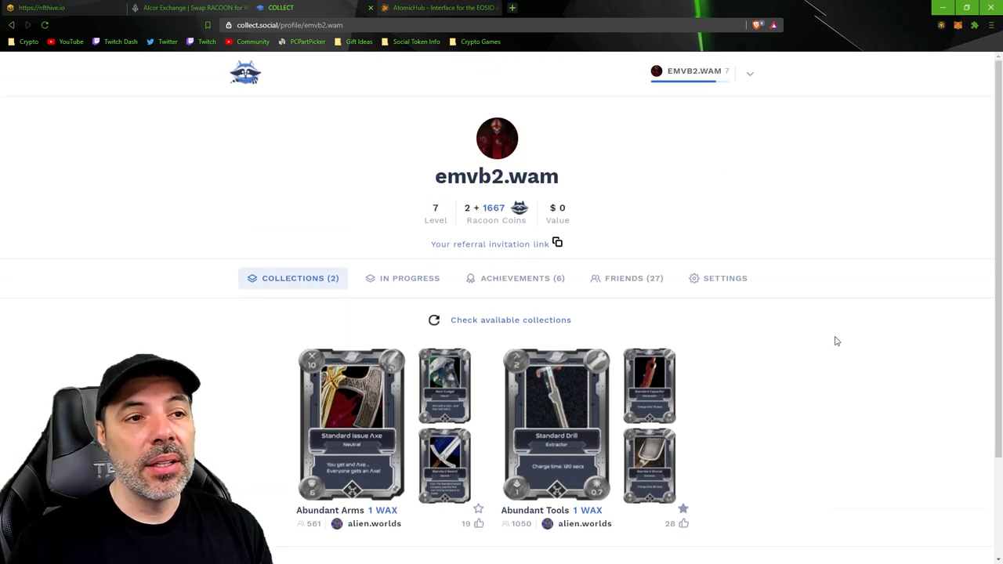
left_click(516, 278)
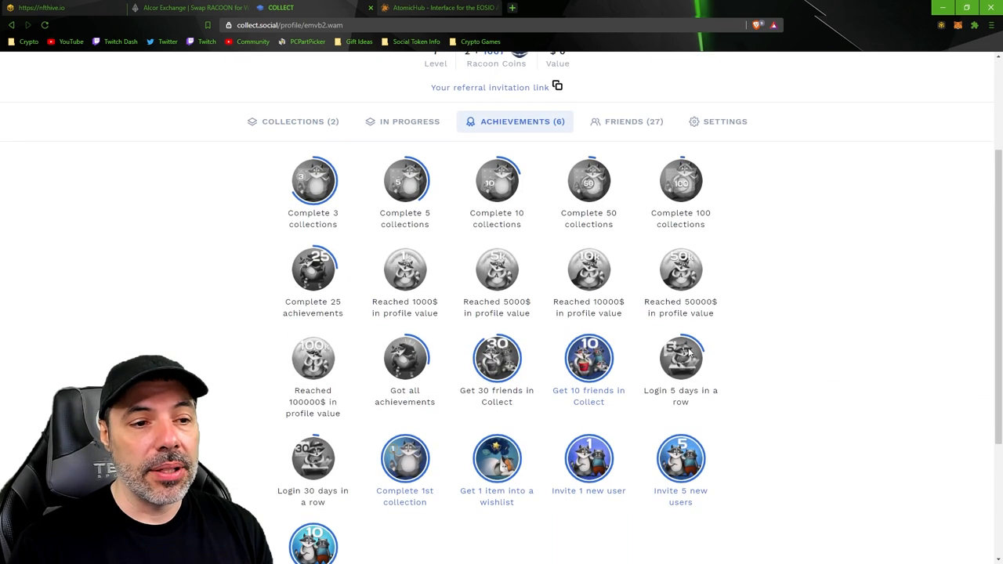
scroll("down", 3)
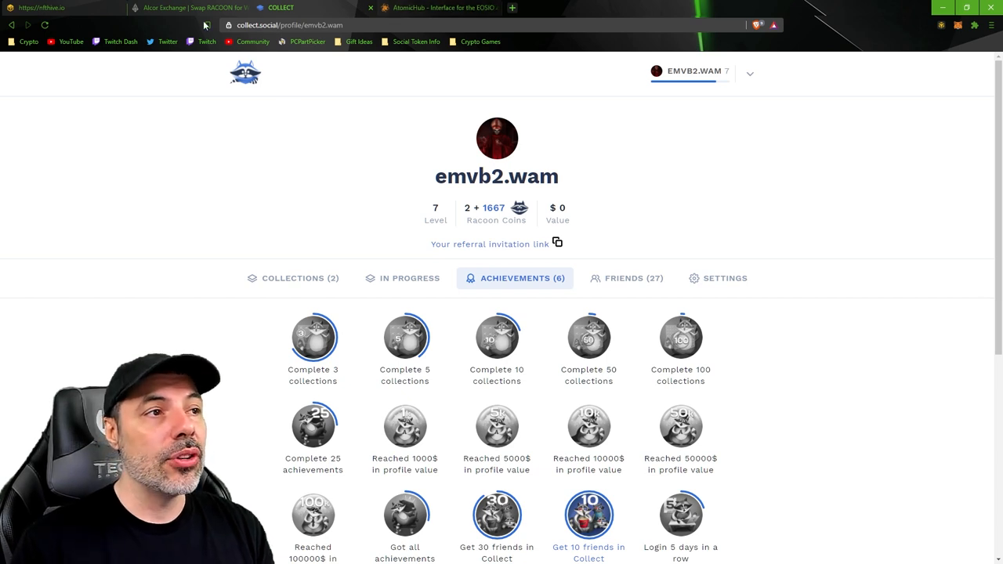
Check Alcor's RACOON/WAX swap estimate: 100 RACOON sells for about 1.566 WAX.
left_click(188, 7)
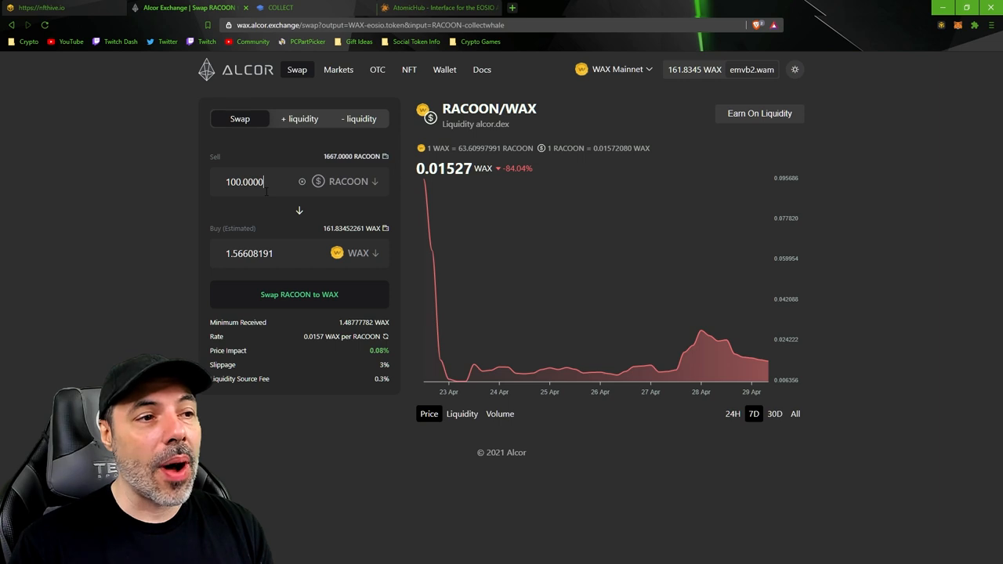
mouse_move(287, 269)
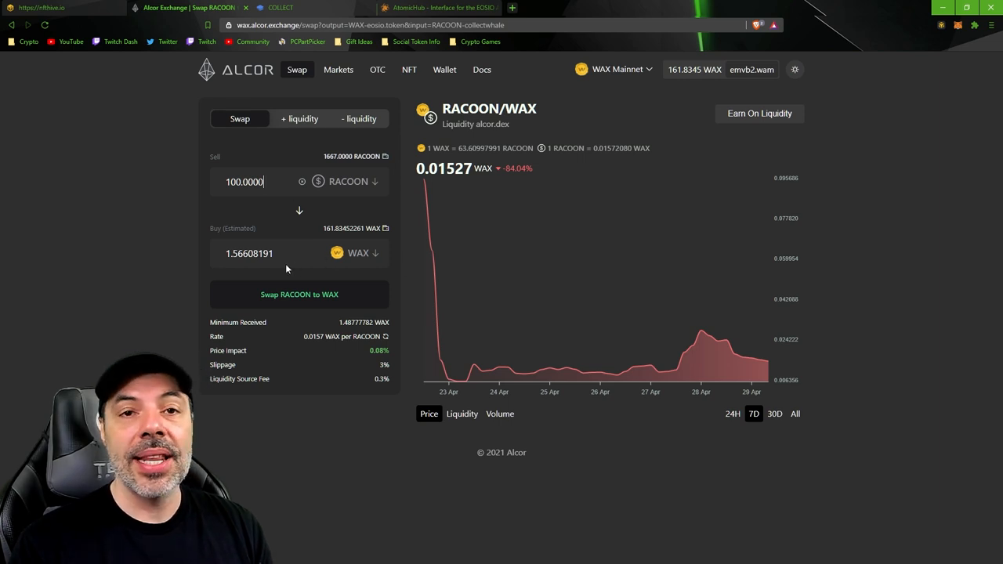
mouse_move(153, 17)
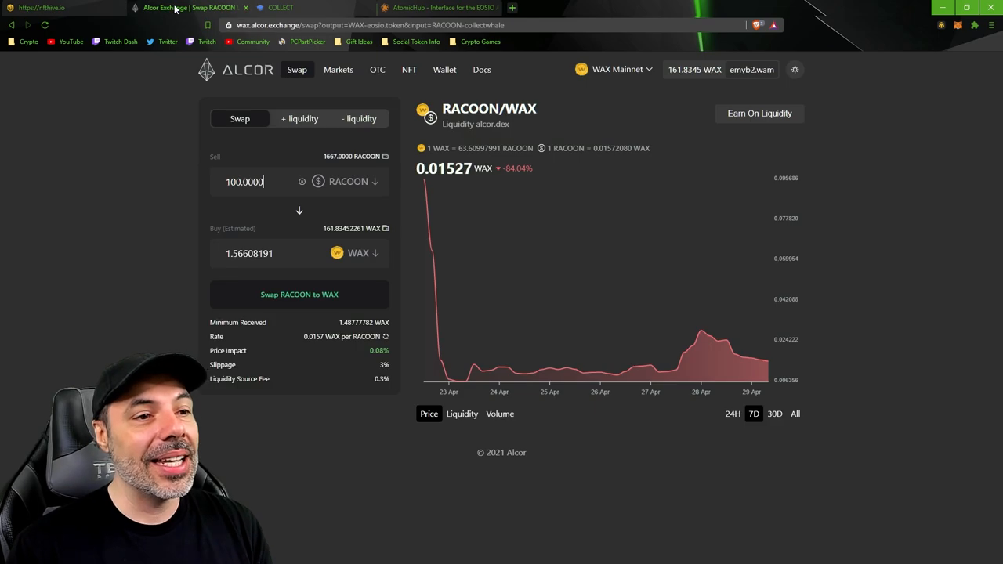
View AtomicHub's alien.worlds tool market by lowest price, showing Standard Shovels at 0.18 WAX.
left_click(439, 8)
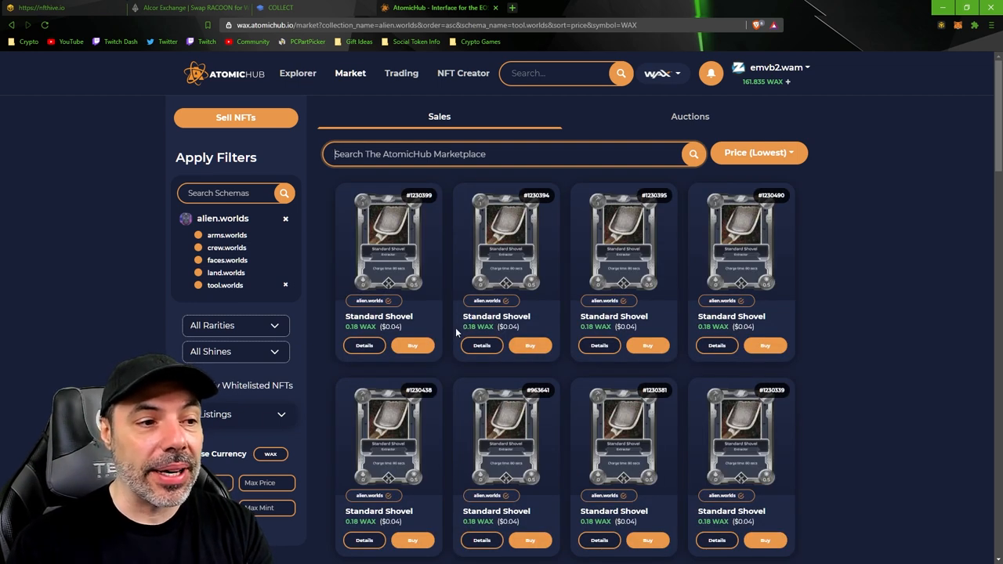
mouse_move(576, 334)
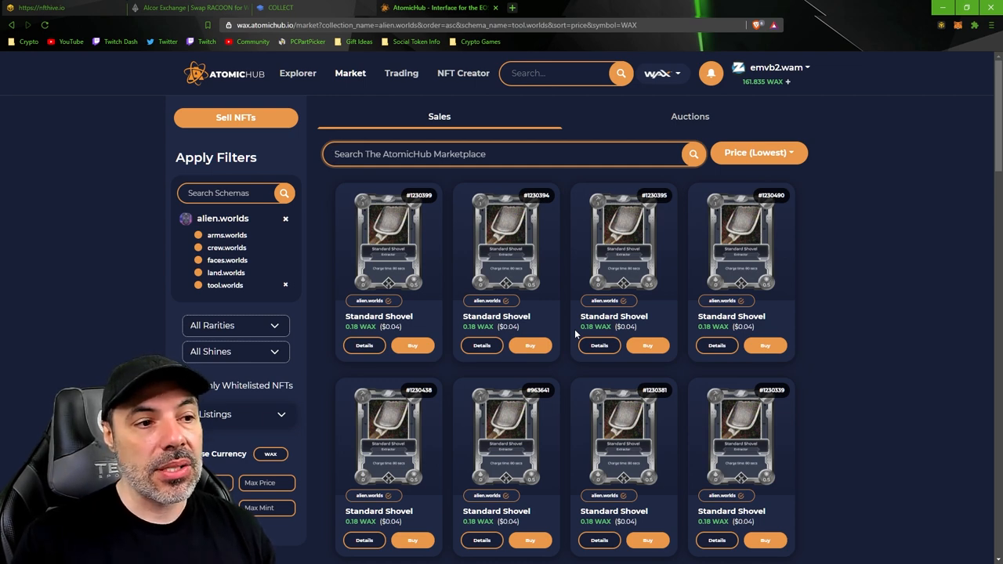
left_click(185, 385)
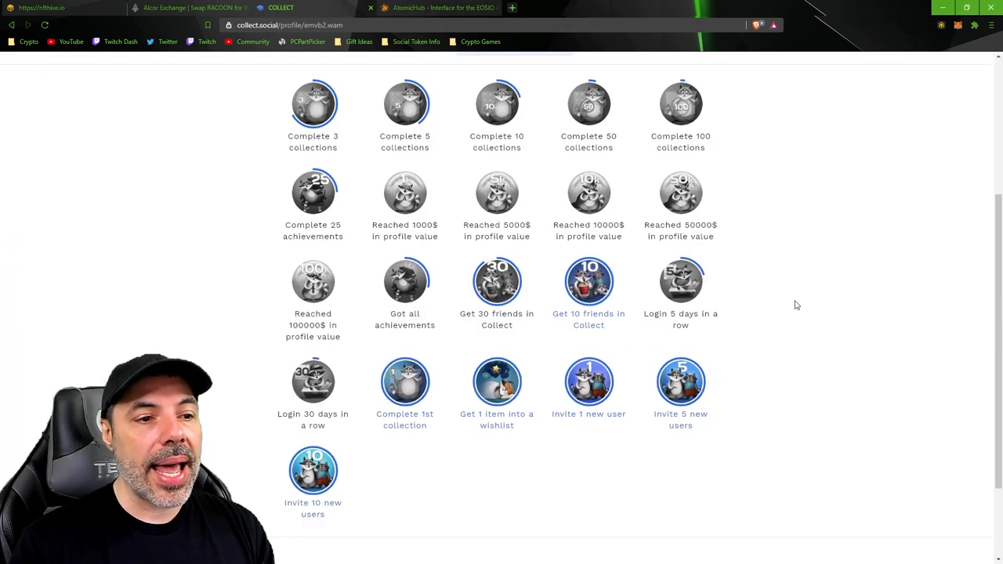
Scroll further down the achievements list to the earned invite-user badges.
scroll("down", 3)
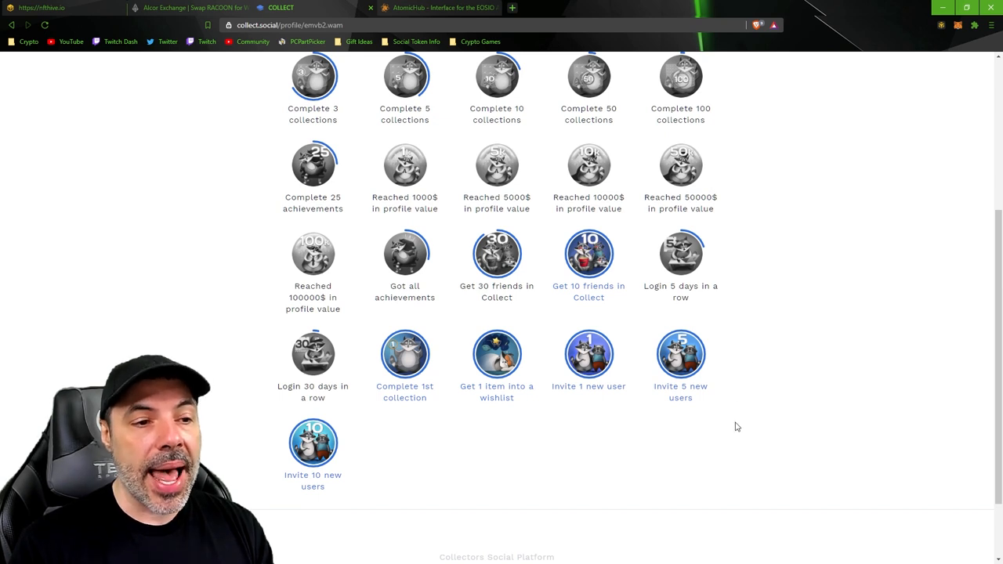
mouse_move(777, 423)
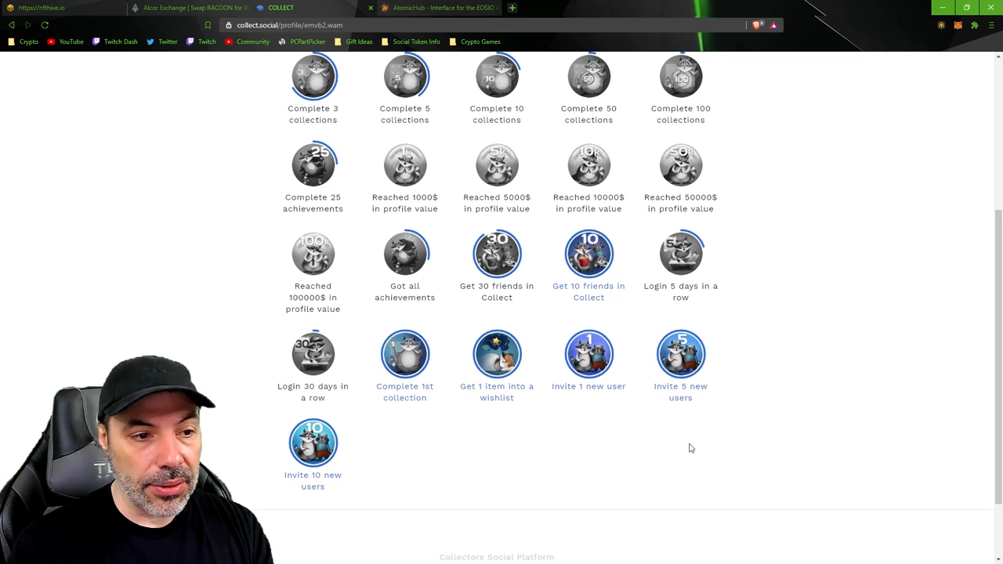
mouse_move(503, 419)
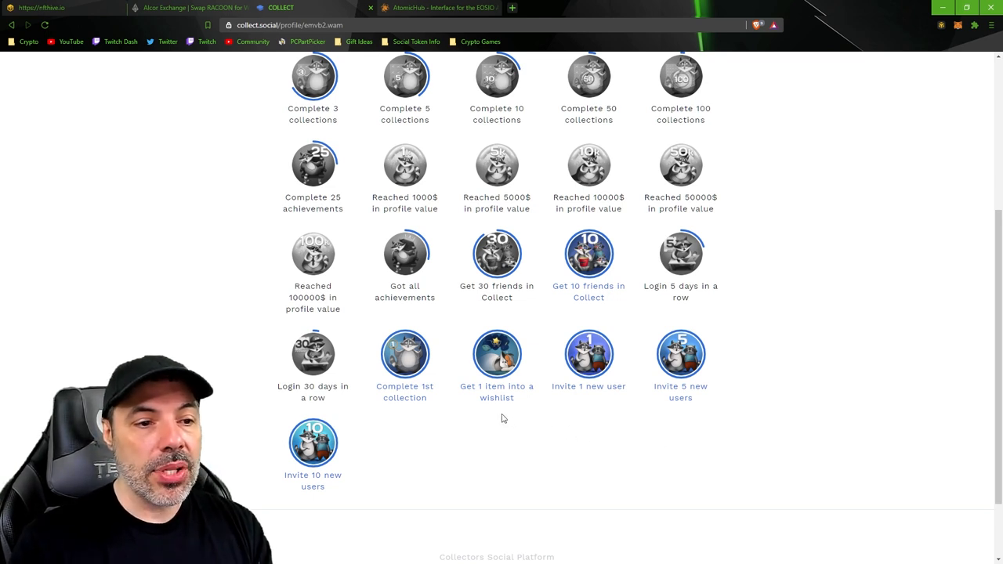
mouse_move(604, 400)
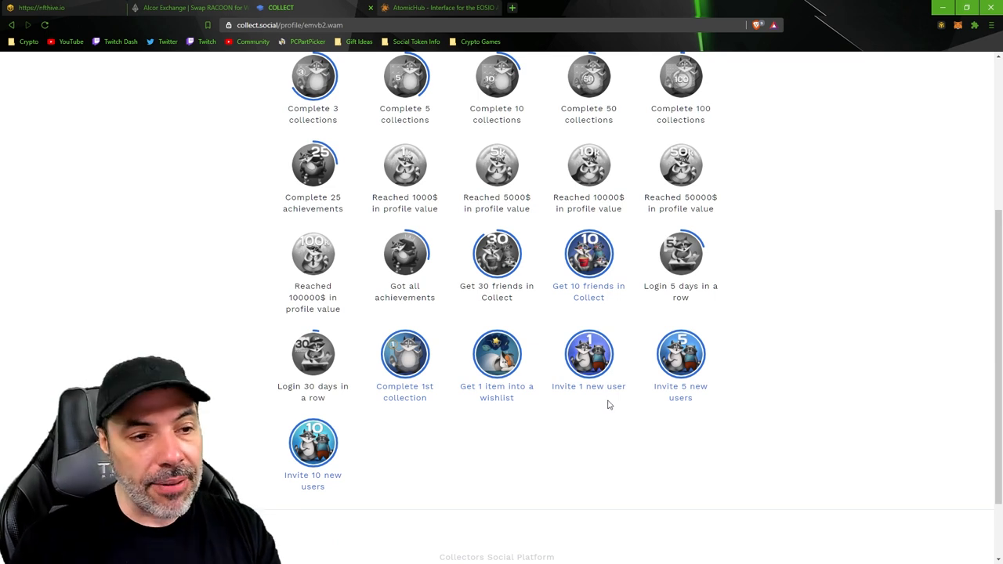
mouse_move(736, 463)
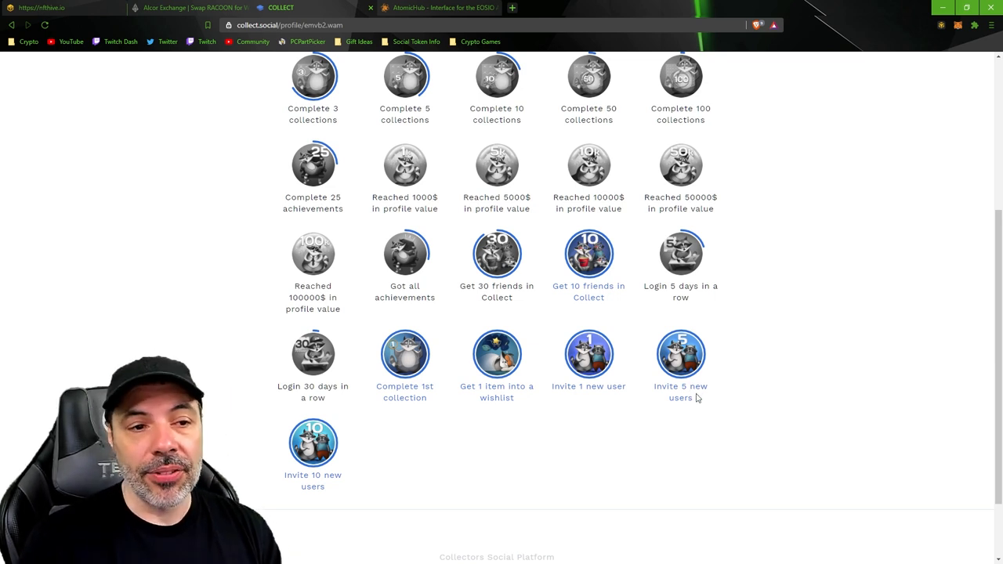
mouse_move(705, 408)
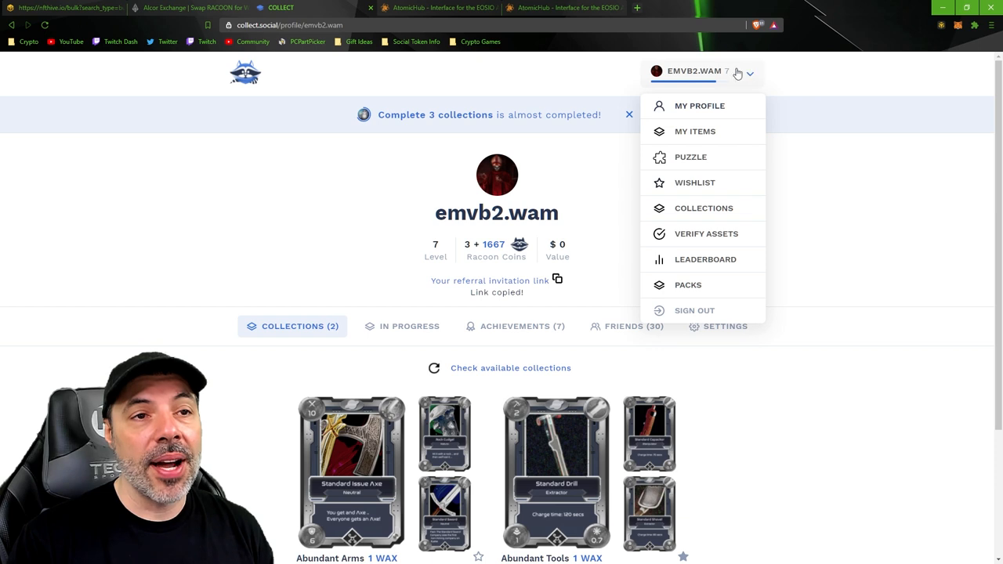
Dismiss the account options menu without choosing an option.
left_click(857, 149)
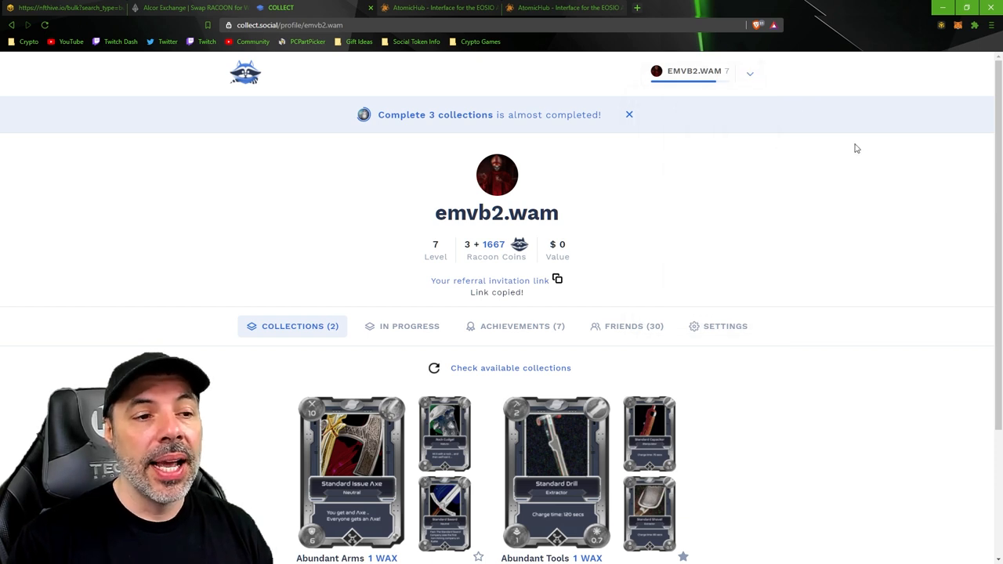
mouse_move(511, 282)
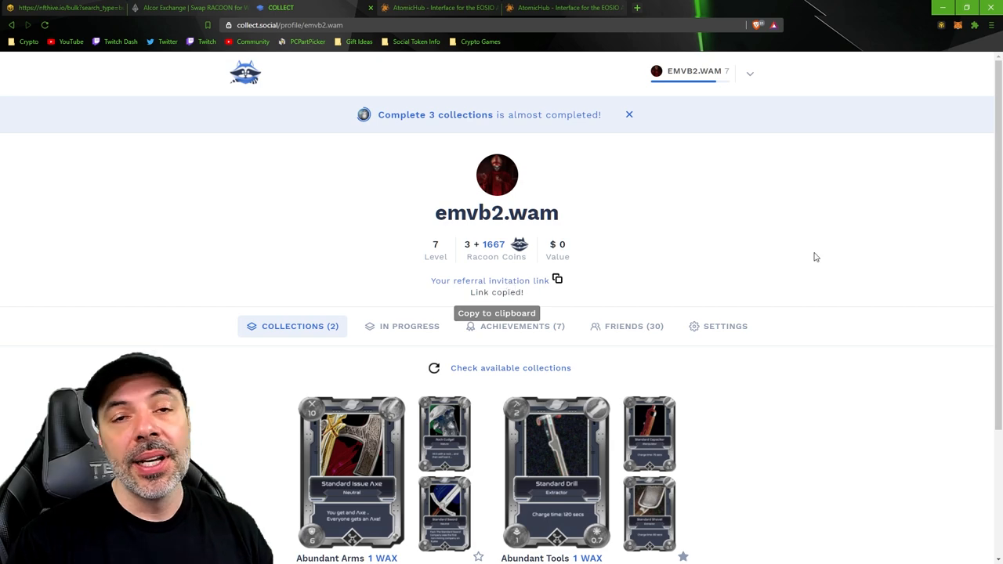
mouse_move(792, 239)
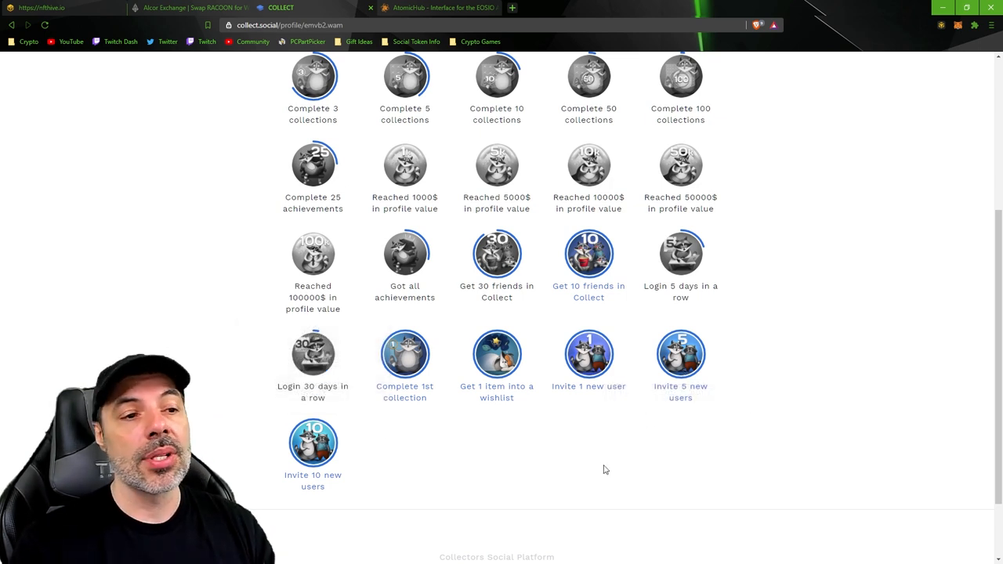
mouse_move(611, 281)
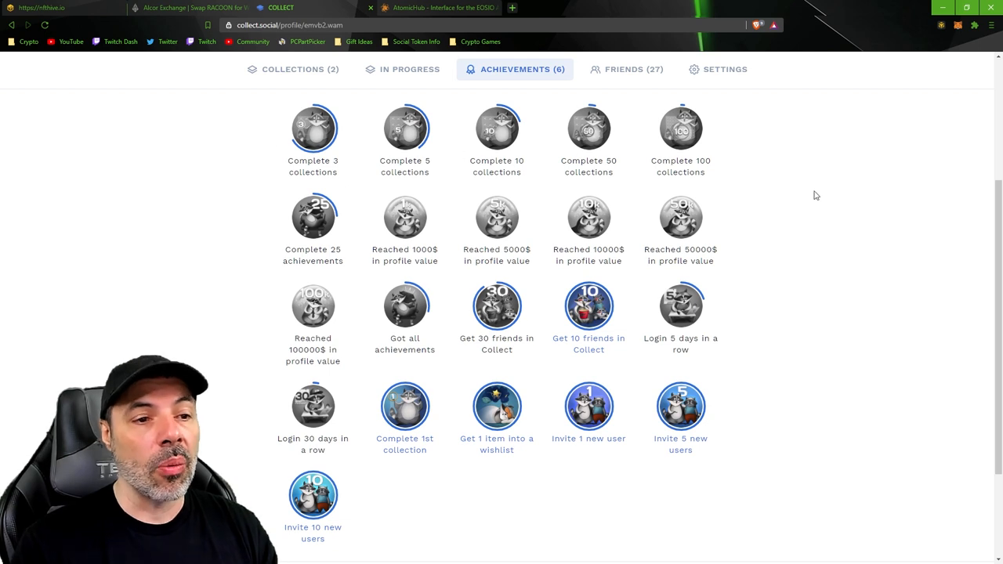
mouse_move(849, 269)
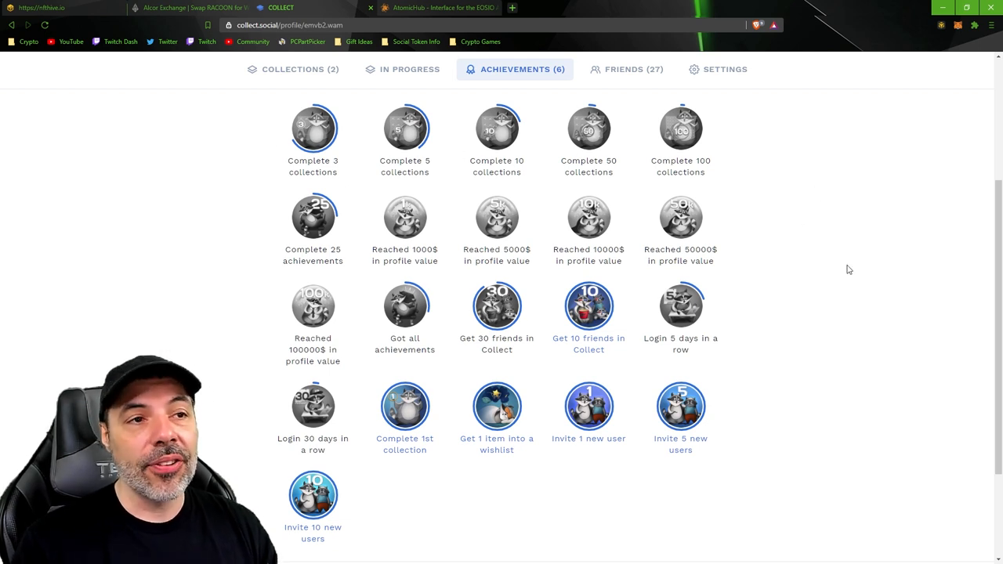
mouse_move(633, 69)
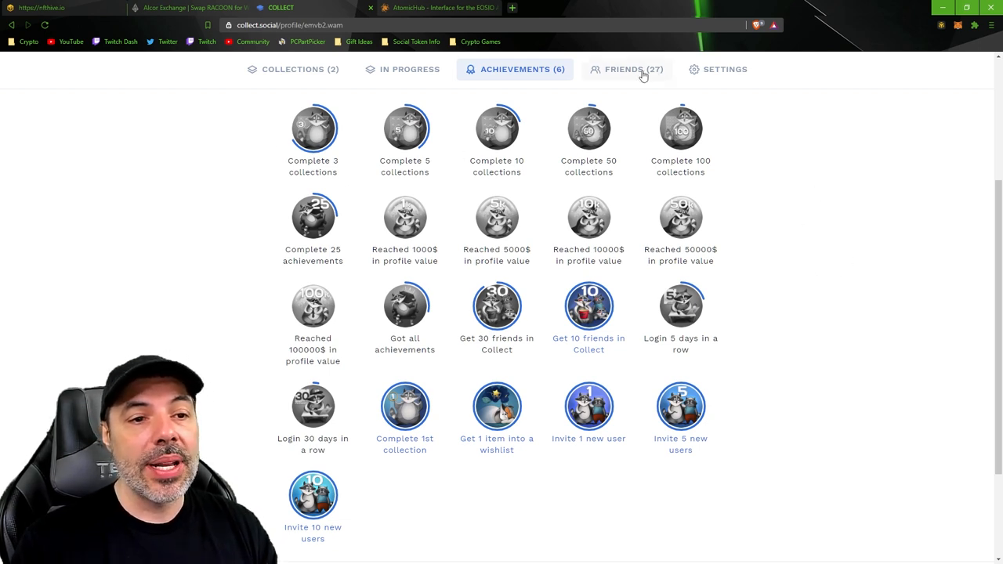
Show the friends list and scroll through joqaw.wam's 17 friends with levels and values.
left_click(627, 69)
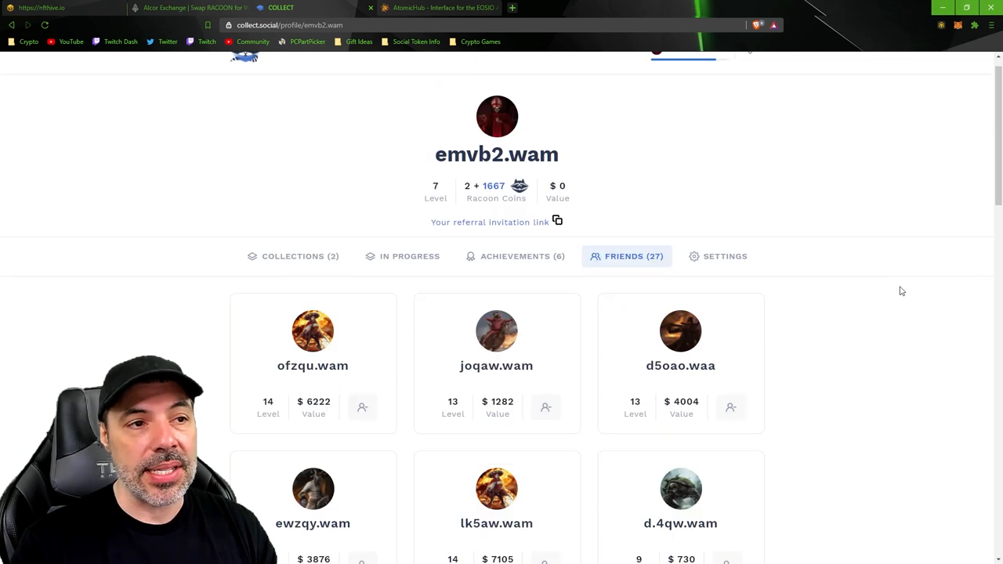
scroll("down", 3)
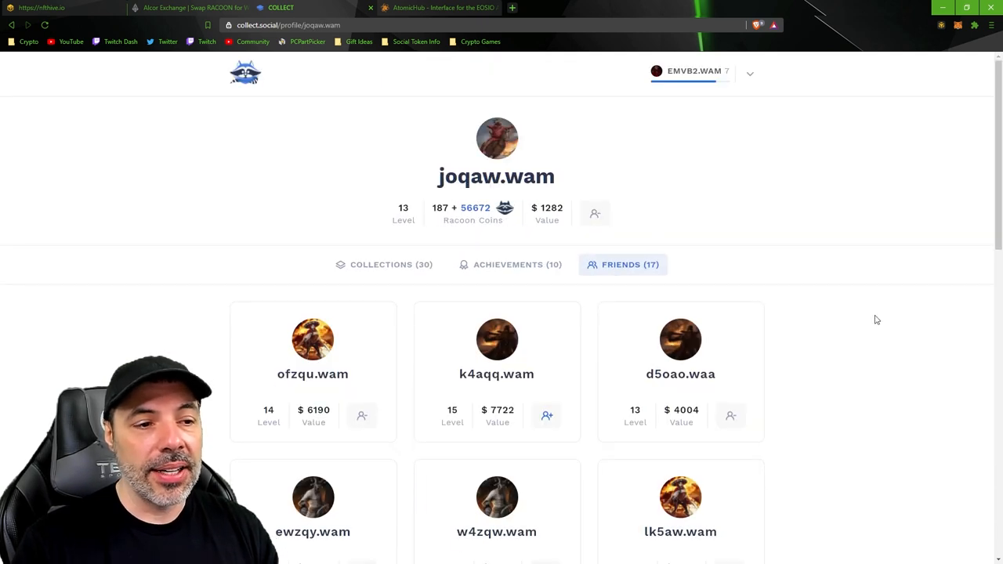
scroll("down", 3)
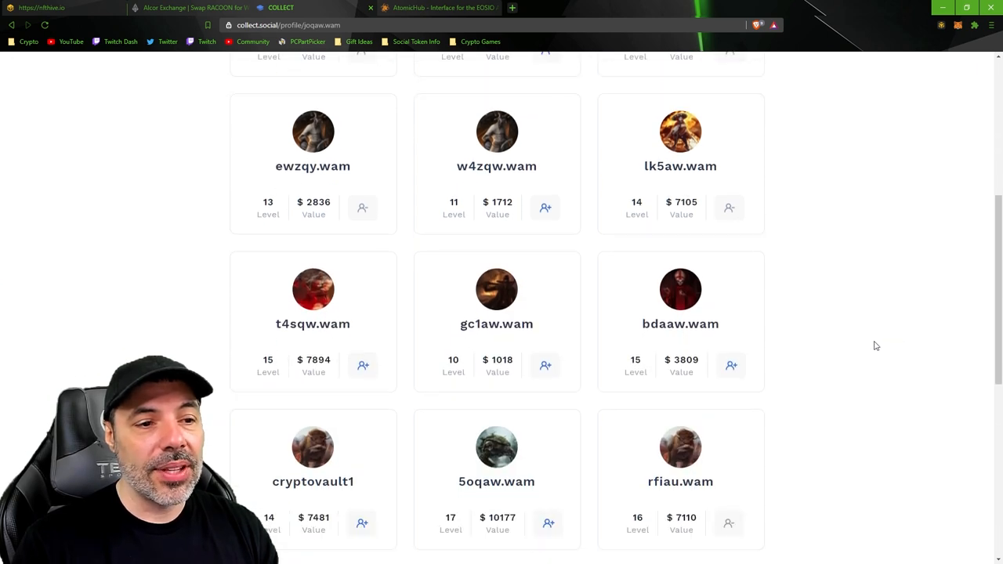
scroll("down", 3)
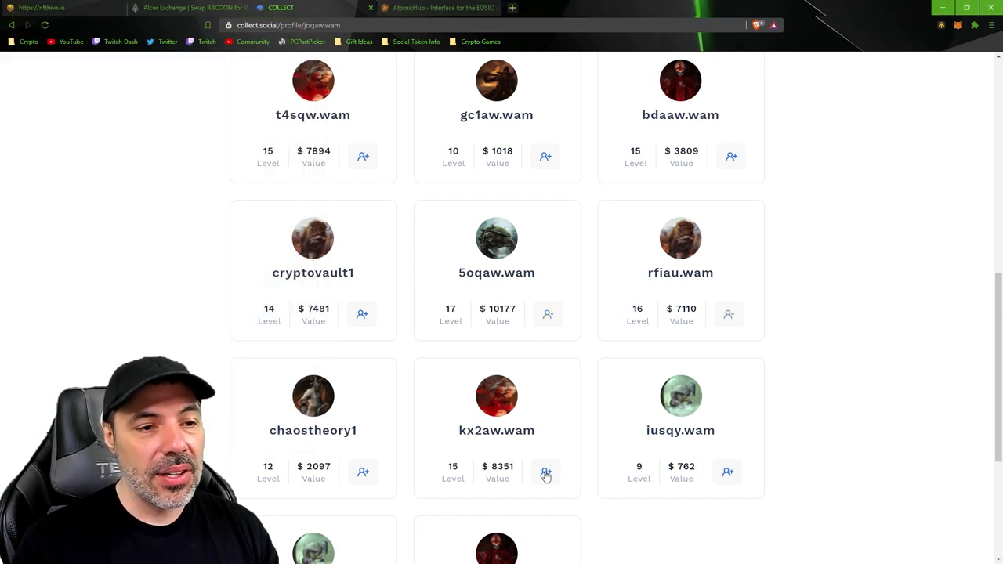
Follow two accounts from joqaw.wam's friends list, approving the wallet request and captcha.
left_click(546, 474)
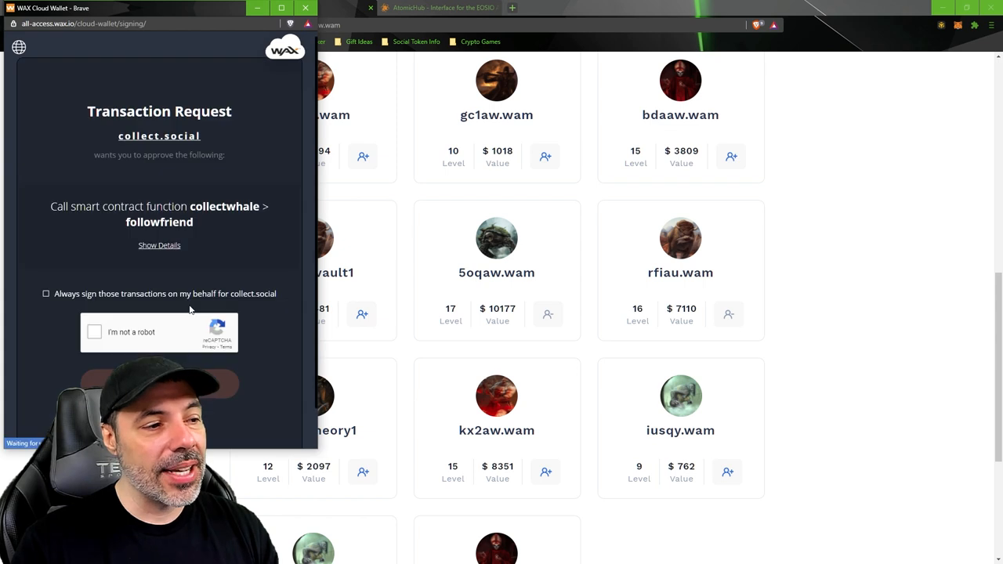
left_click(94, 332)
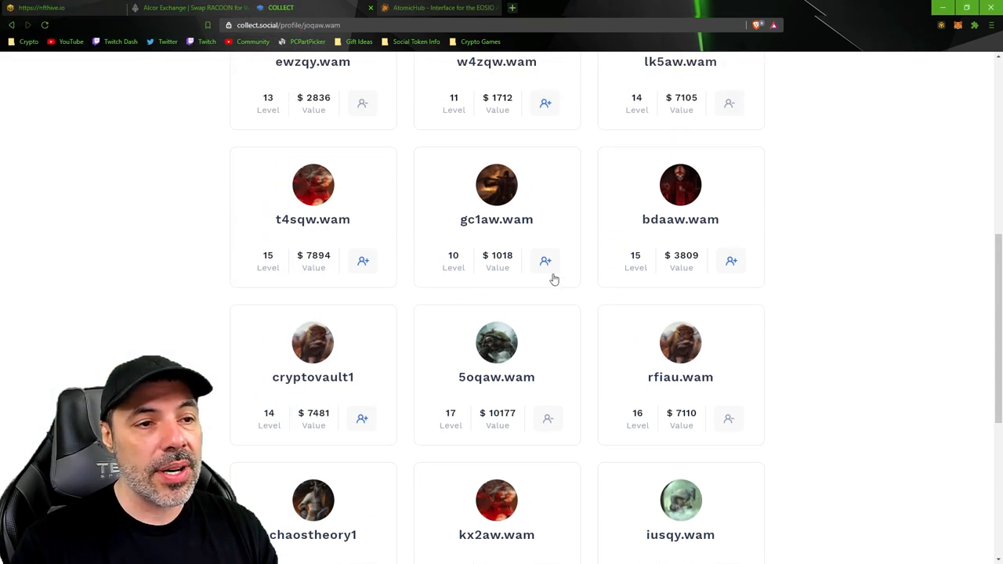
left_click(546, 261)
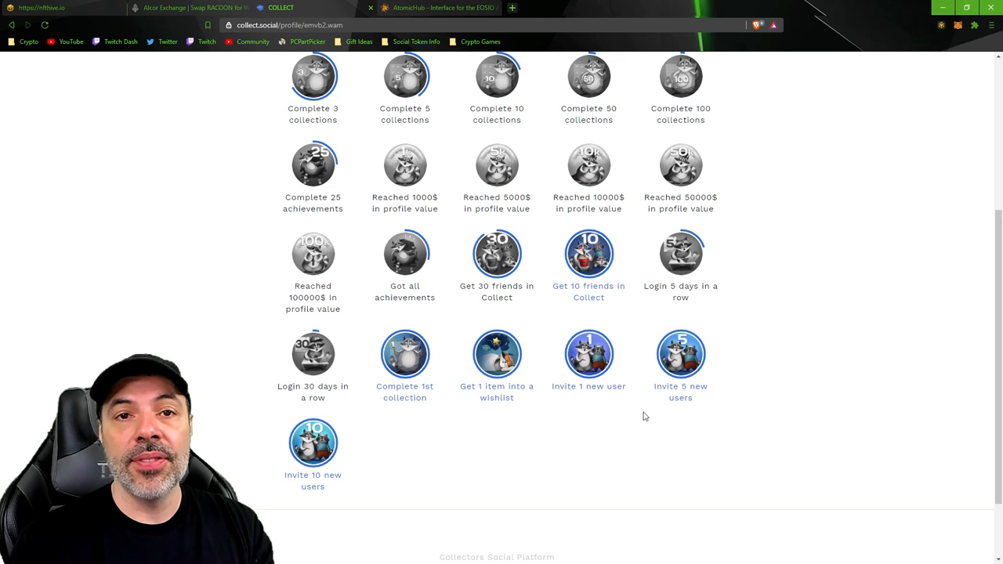
mouse_move(635, 397)
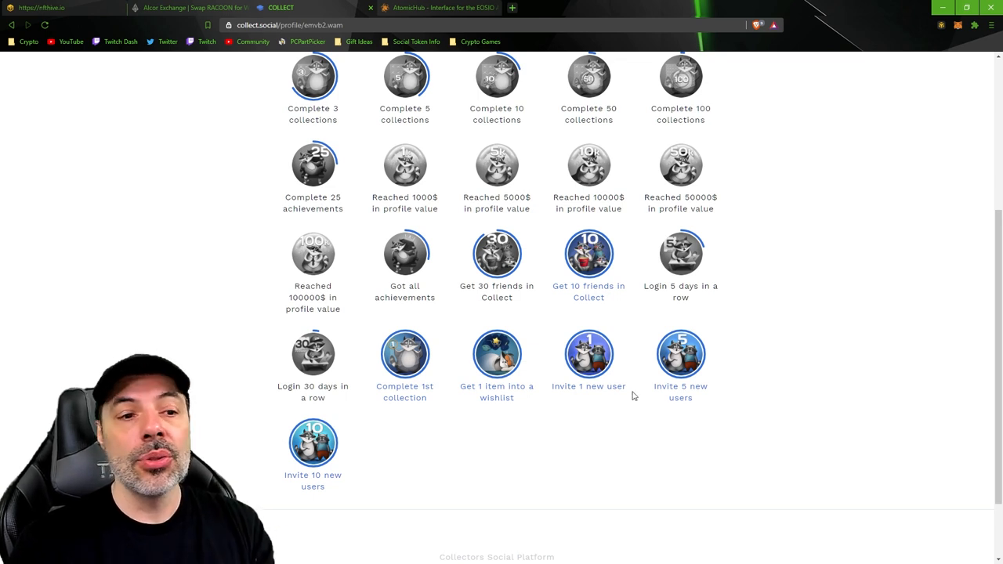
mouse_move(672, 400)
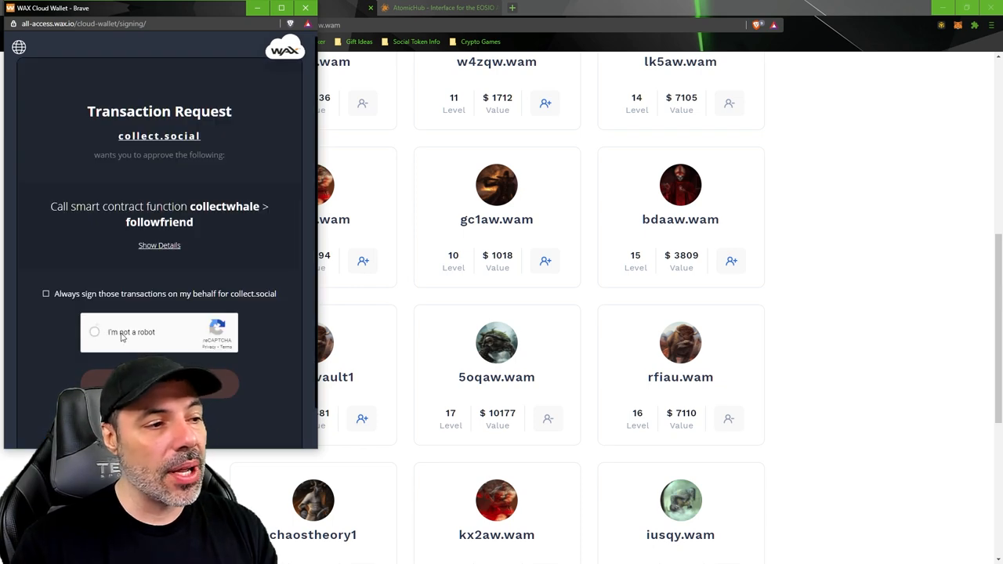
left_click(94, 331)
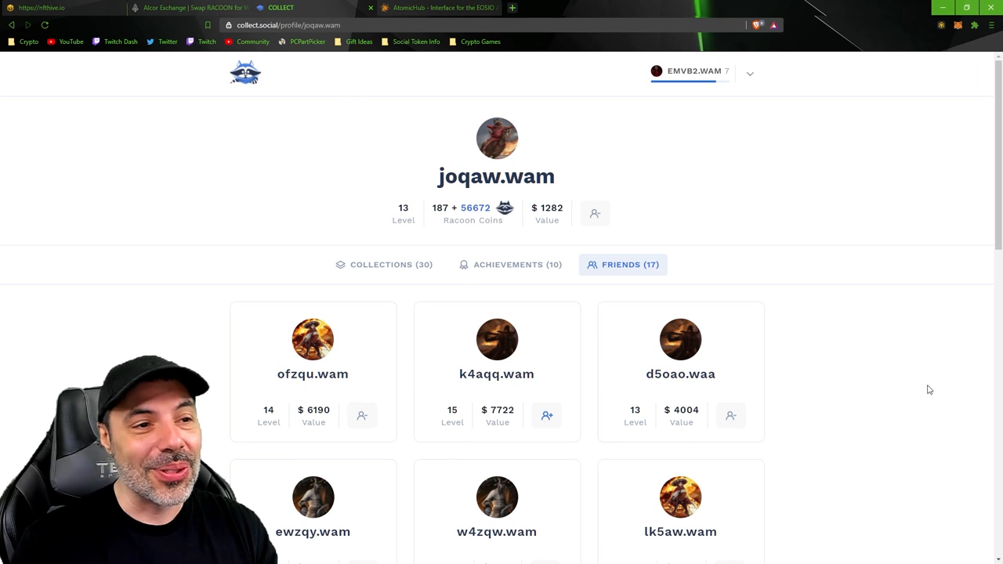
mouse_move(467, 223)
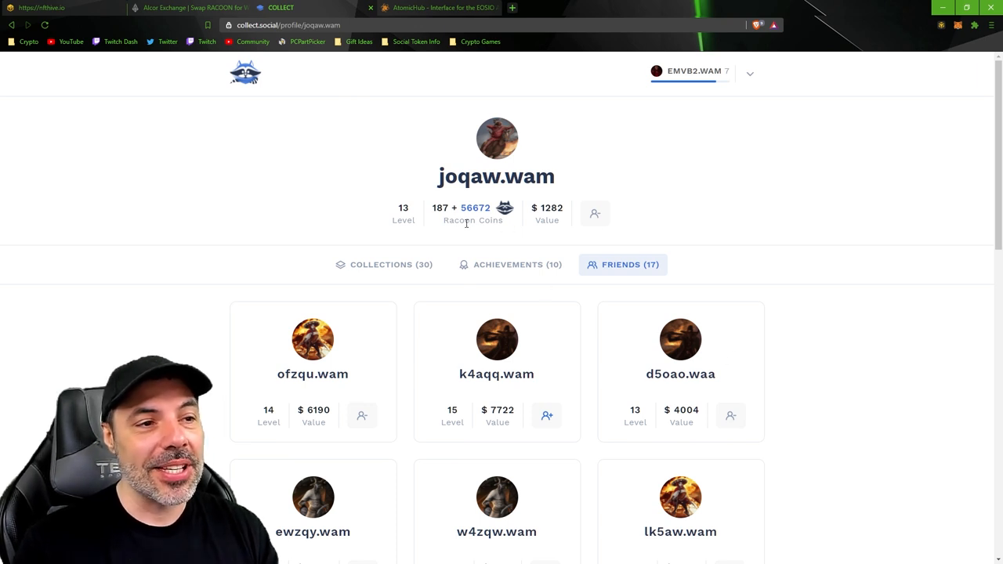
mouse_move(461, 282)
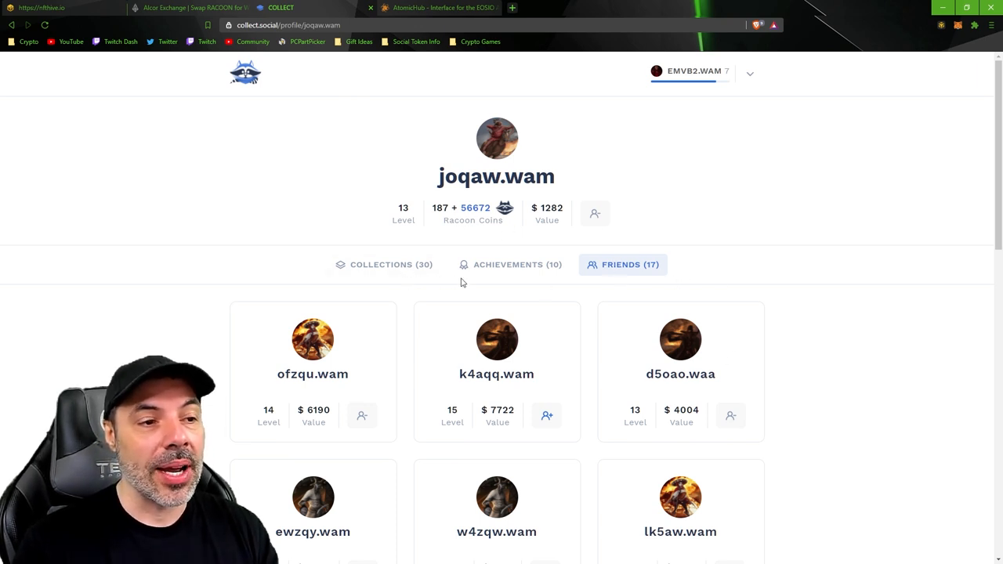
mouse_move(506, 287)
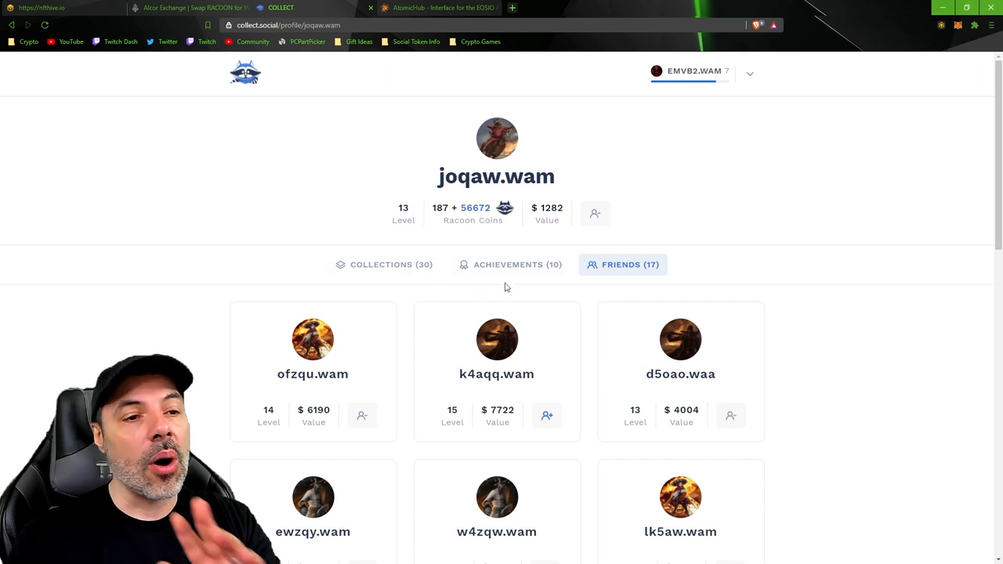
mouse_move(439, 153)
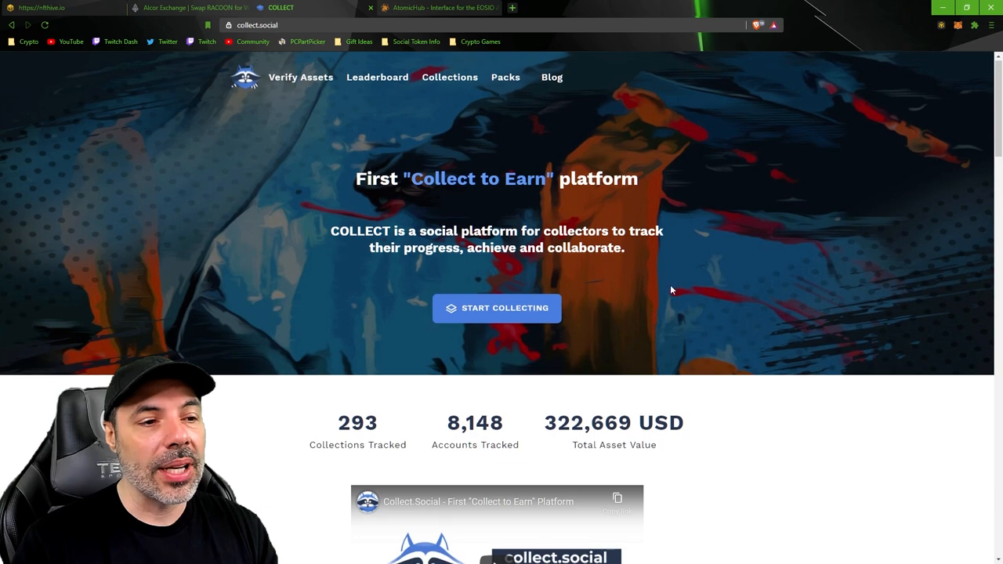
Open emvb2.wam's own profile and scroll through its achievement badges and progress.
left_click(497, 308)
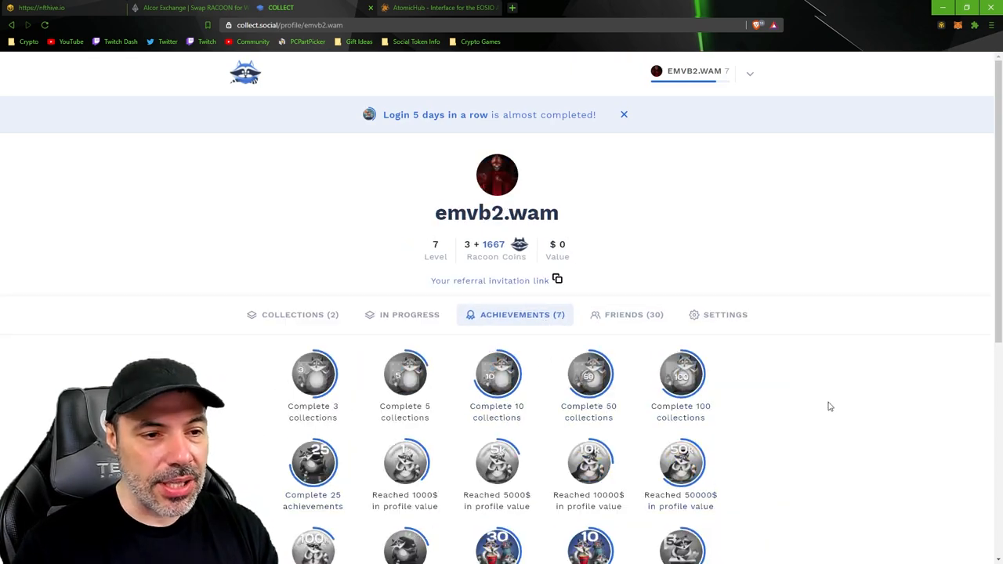
scroll("down", 3)
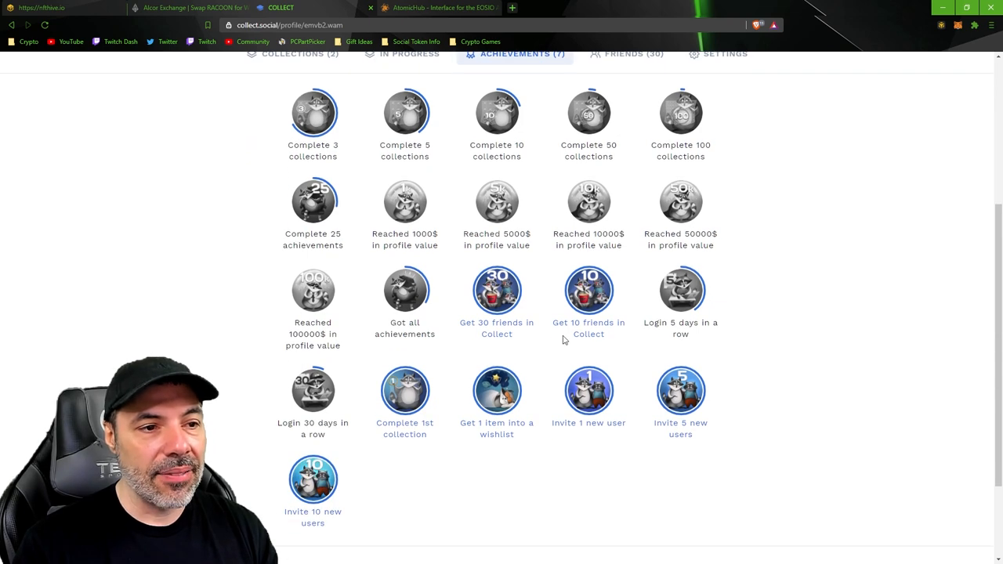
Enter 1600 RACOON on Alcor's RACOON/WAX swap page, estimating about 24.75 WAX.
left_click(188, 8)
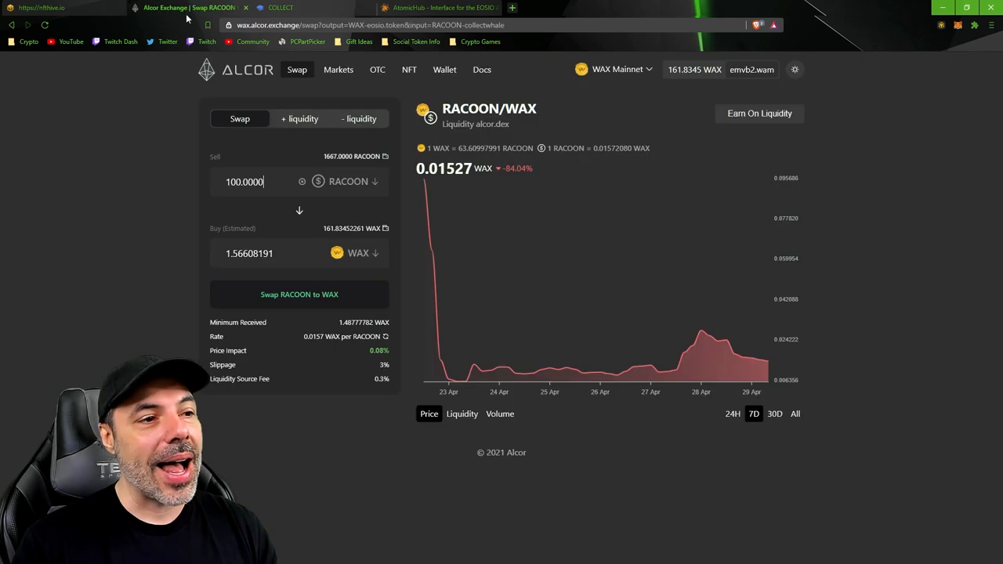
type("1")
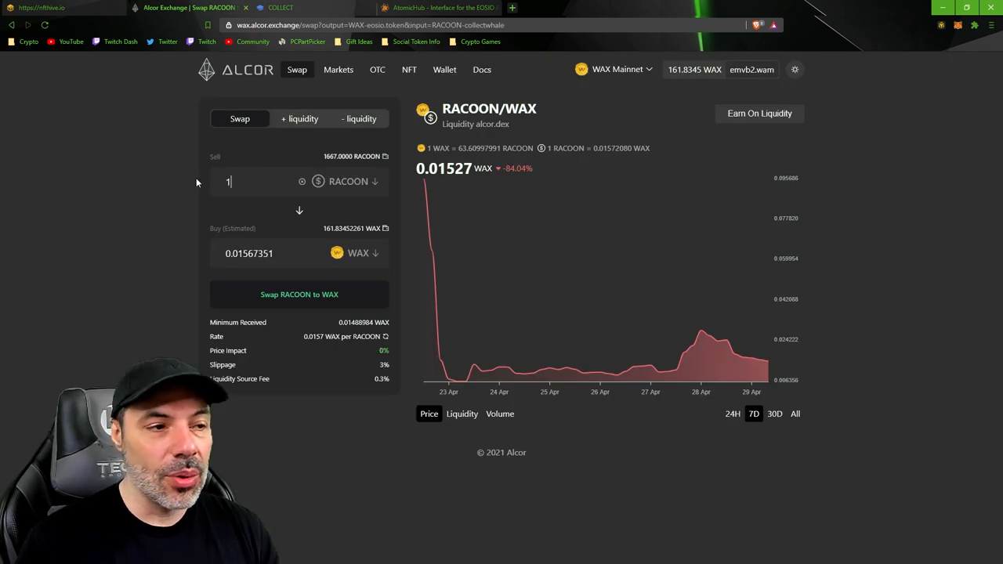
type("600")
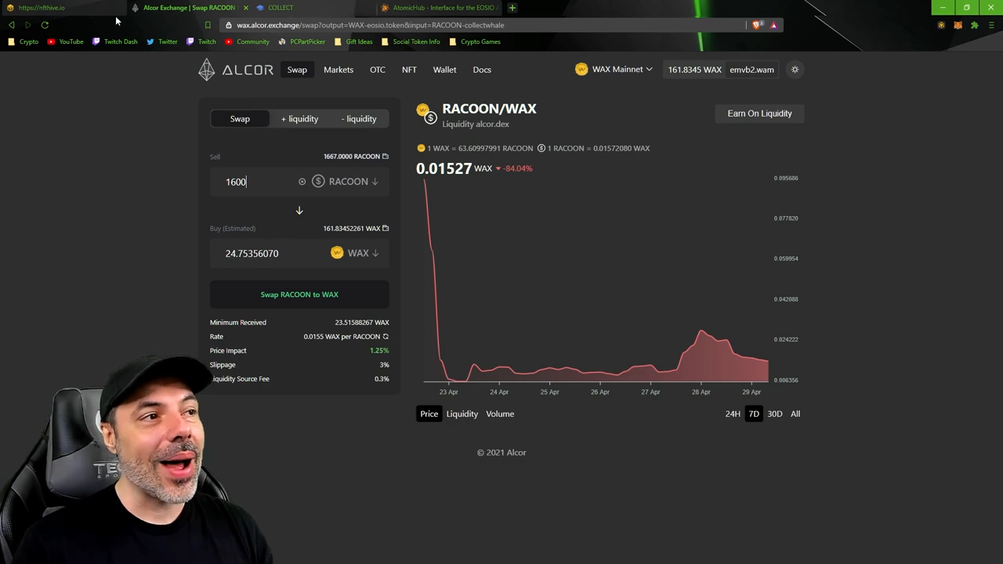
Search AtomicHub's Alien Worlds tools market for 'drill', browsing Standard Drills from 22.00 WAX.
left_click(443, 8)
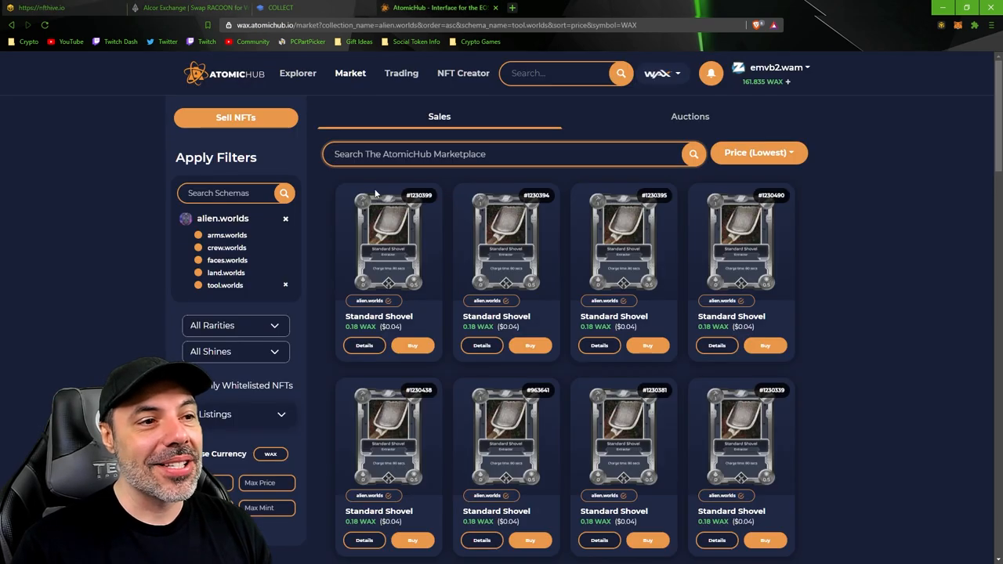
type("drill")
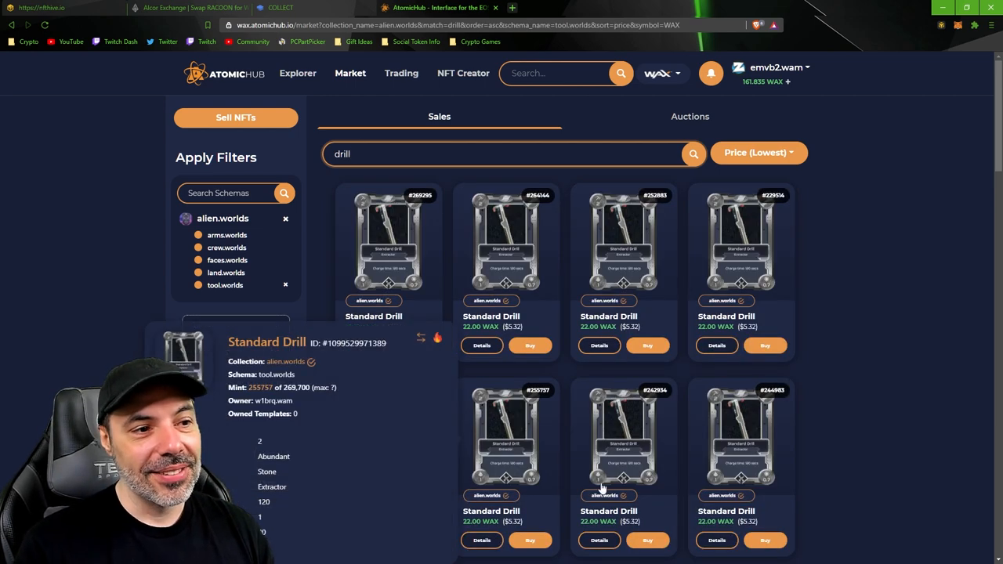
scroll("down", 3)
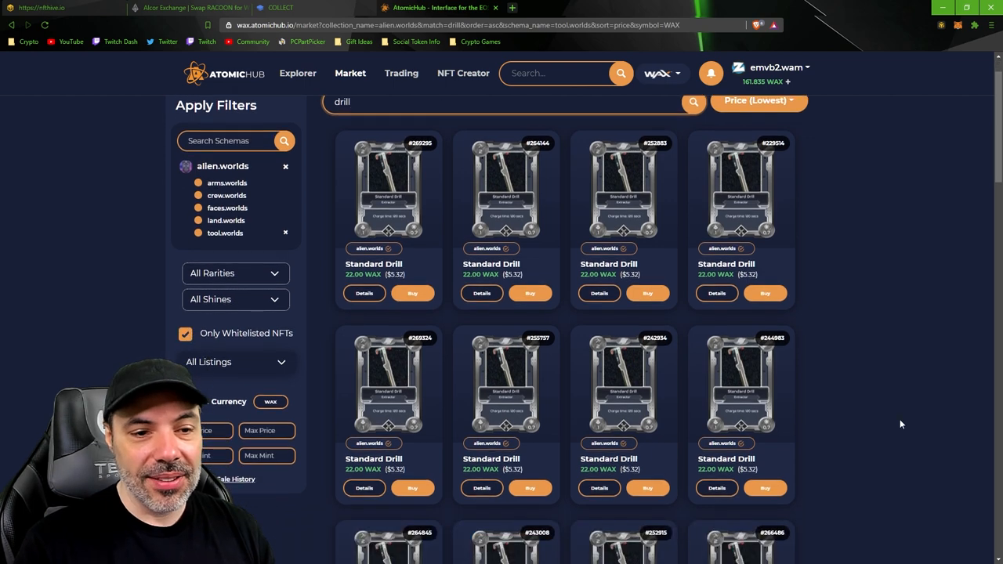
scroll("down", 3)
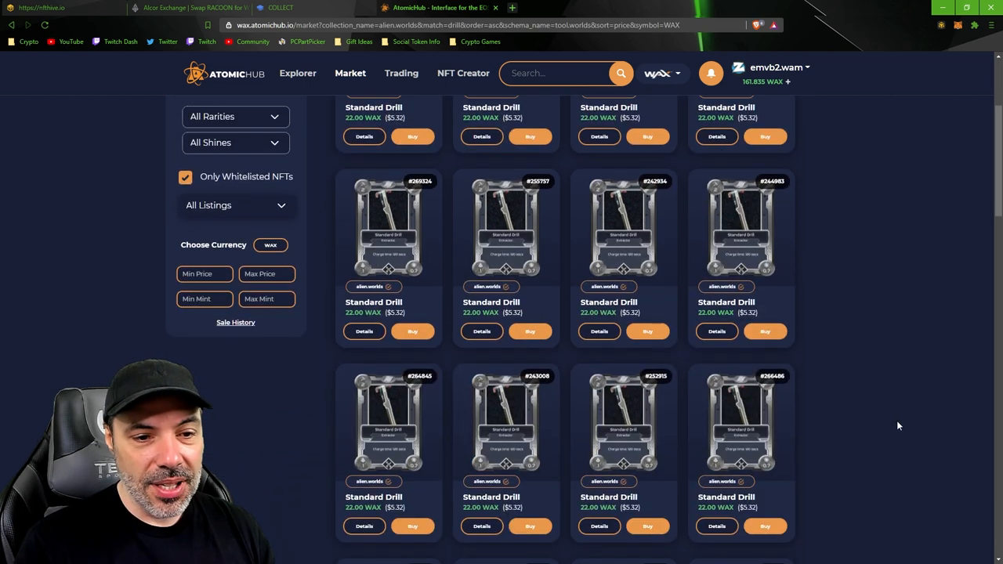
scroll("down", 3)
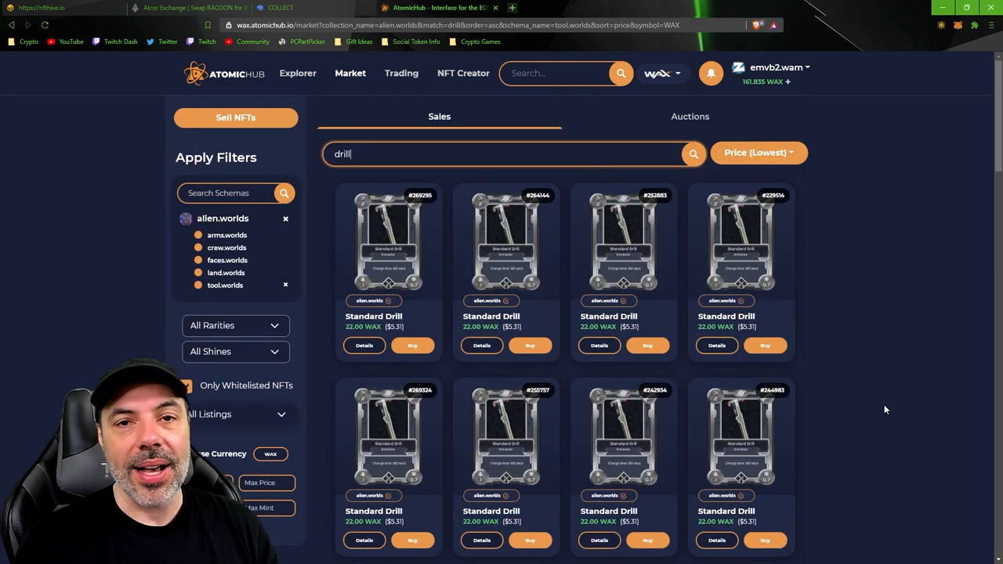
mouse_move(877, 379)
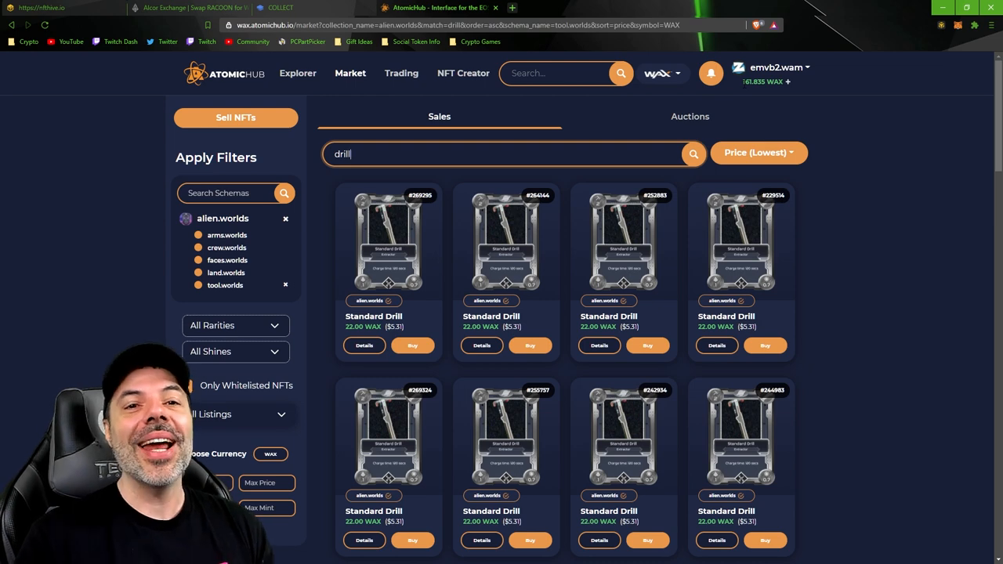
mouse_move(896, 210)
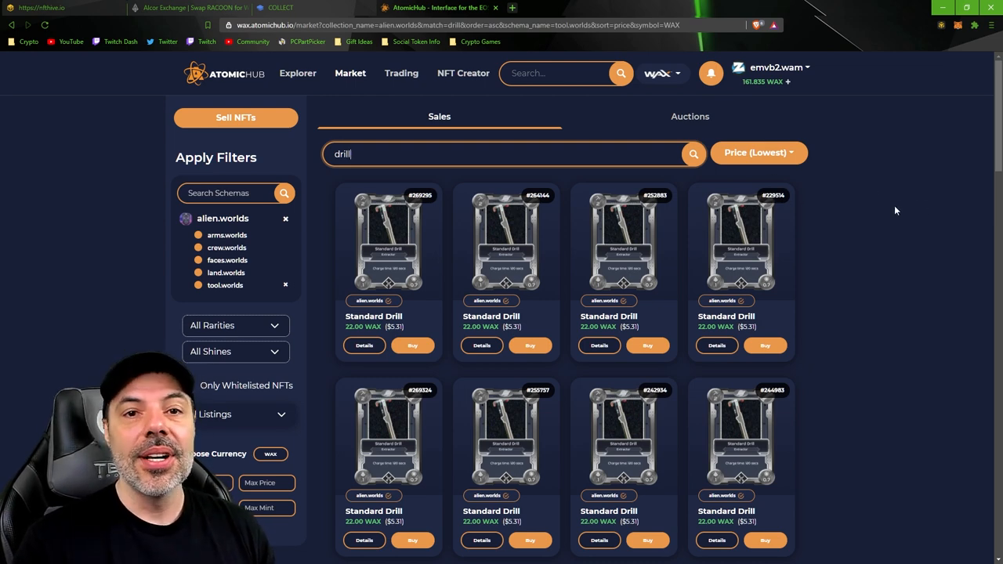
mouse_move(858, 240)
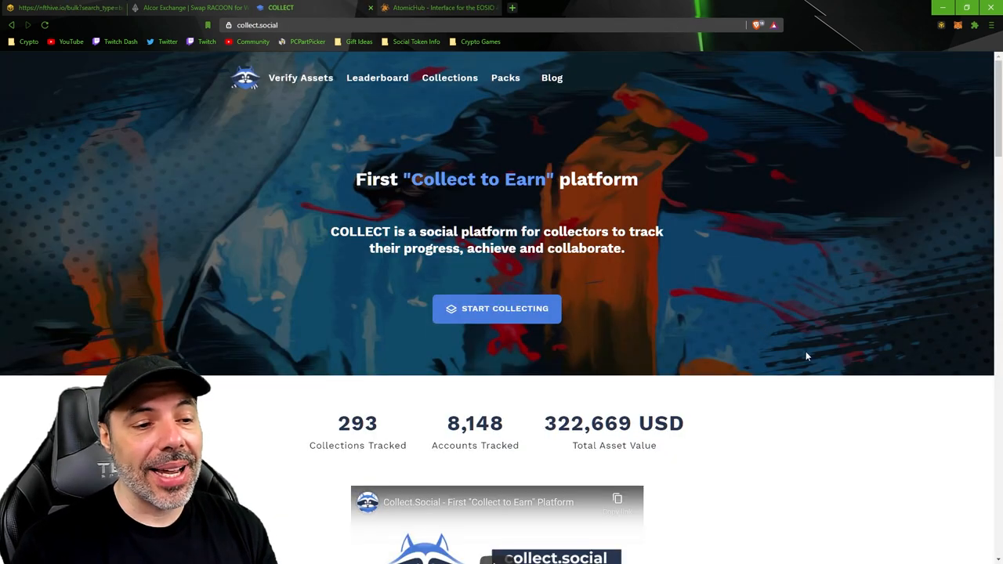
Open the Atari Base Heroes collection and browse Codebreaker cards priced from 38.00 WAX.
scroll("down", 3)
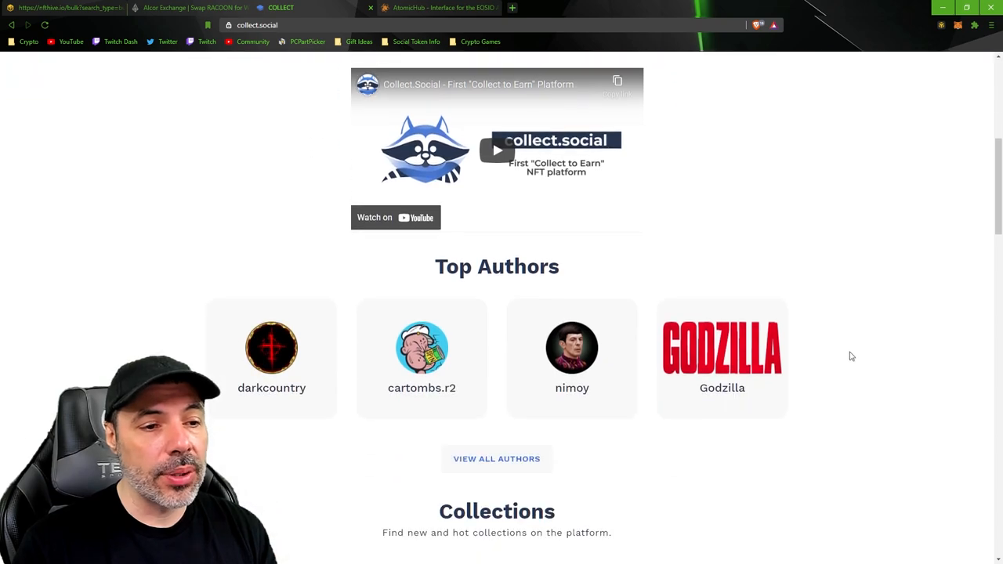
scroll("down", 3)
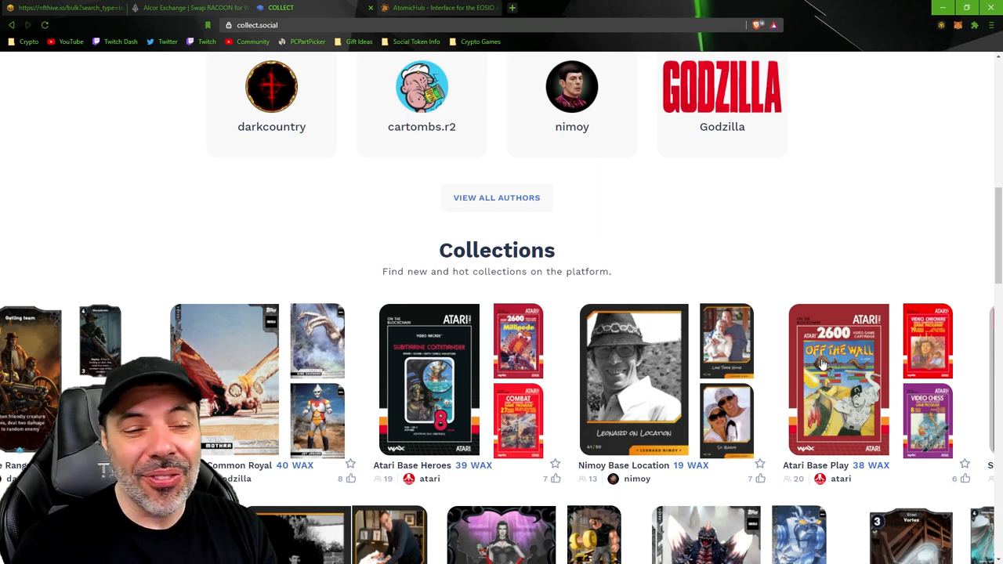
mouse_move(435, 351)
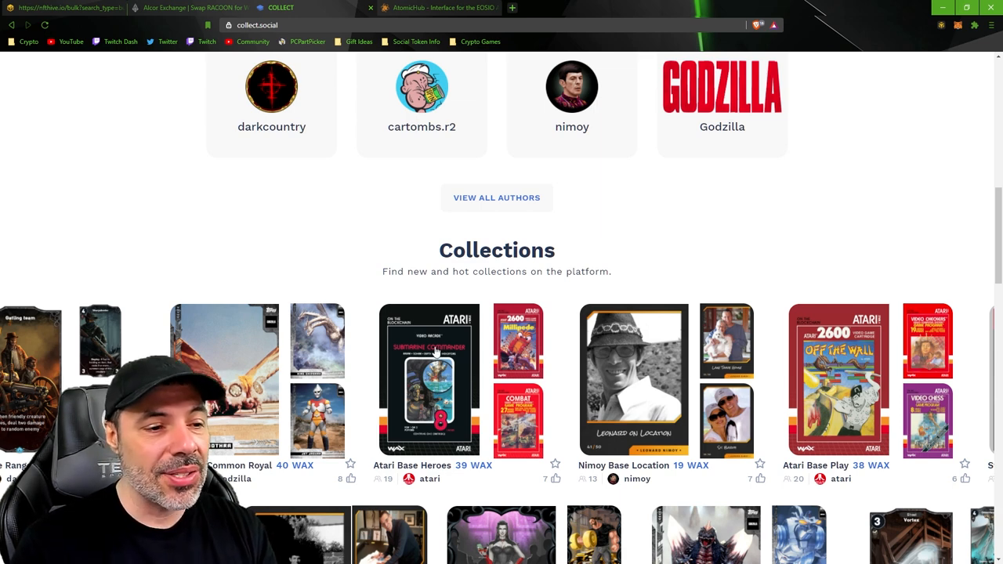
left_click(429, 380)
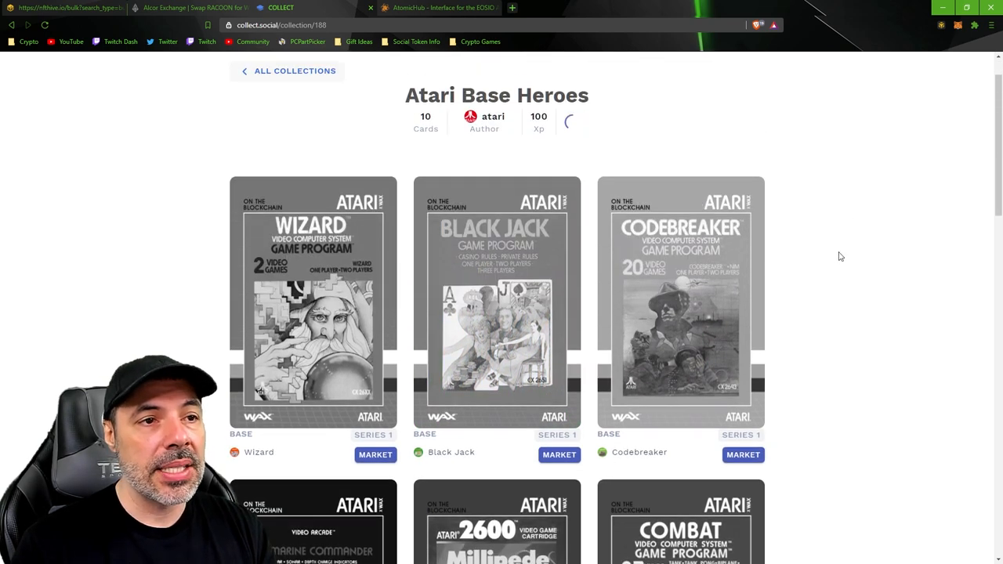
scroll("down", 3)
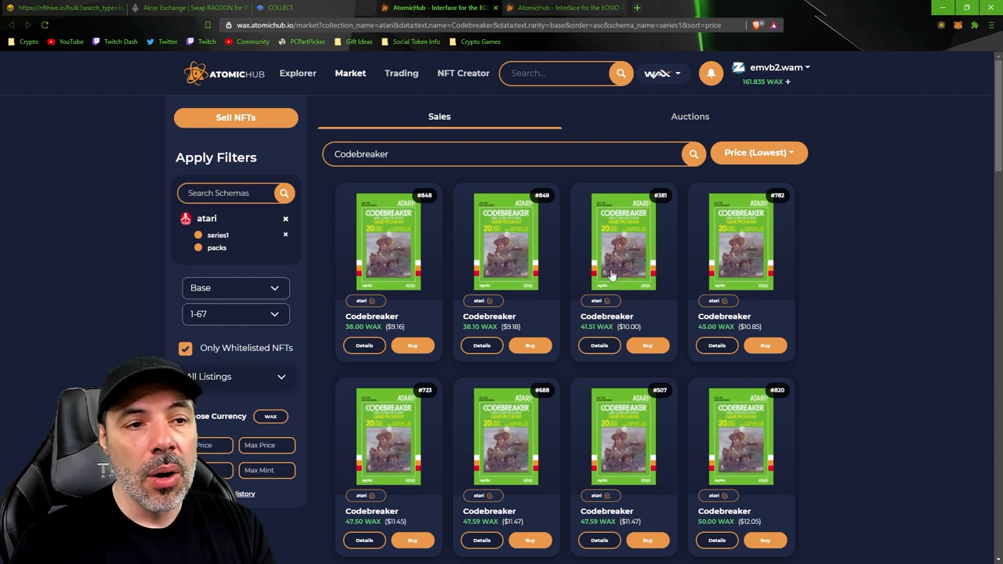
mouse_move(867, 290)
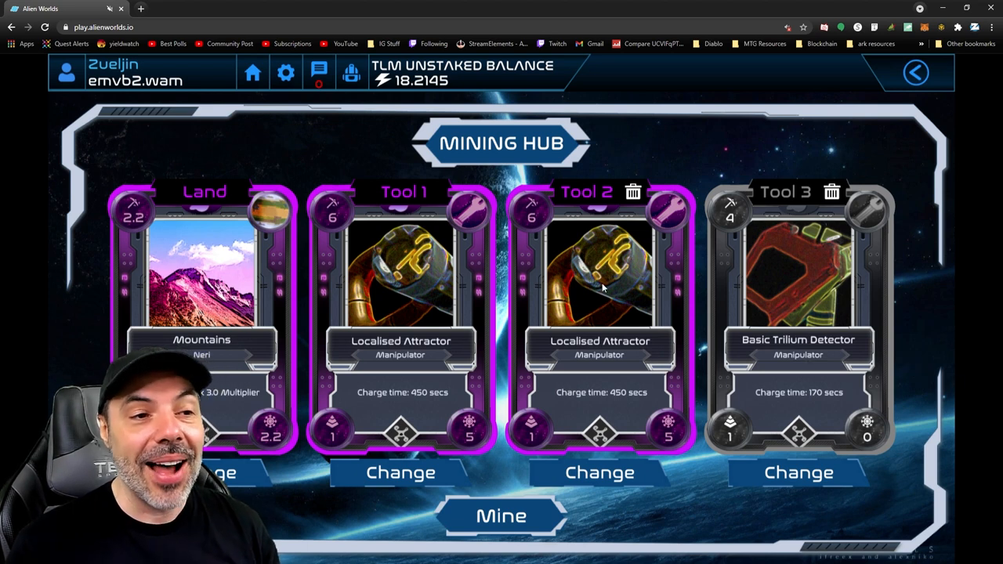
mouse_move(641, 365)
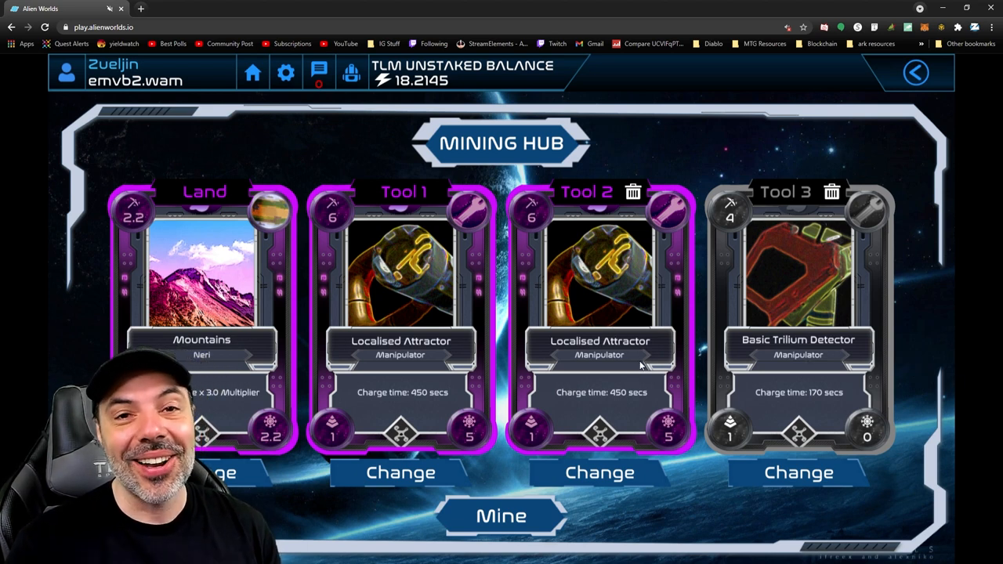
mouse_move(587, 379)
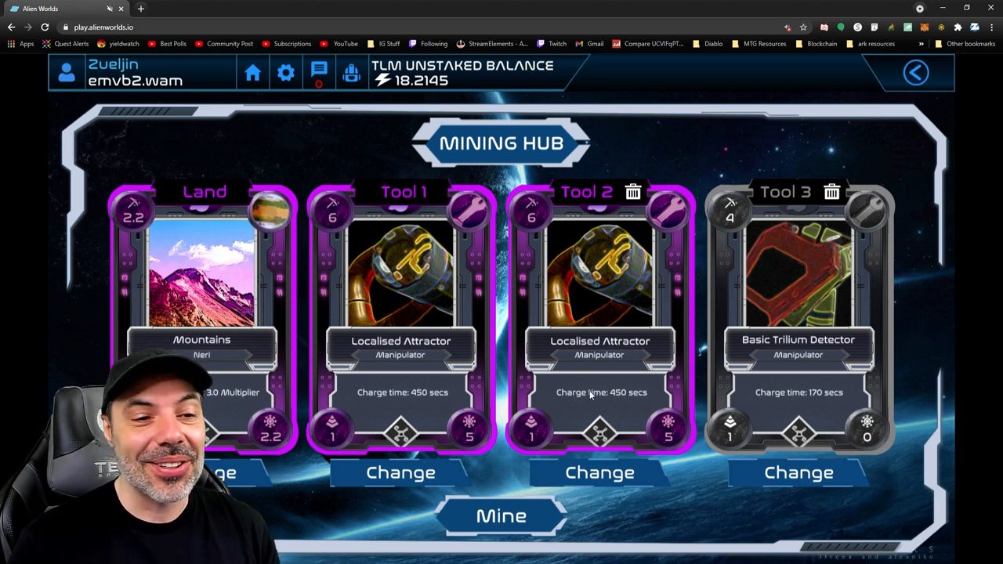
mouse_move(722, 395)
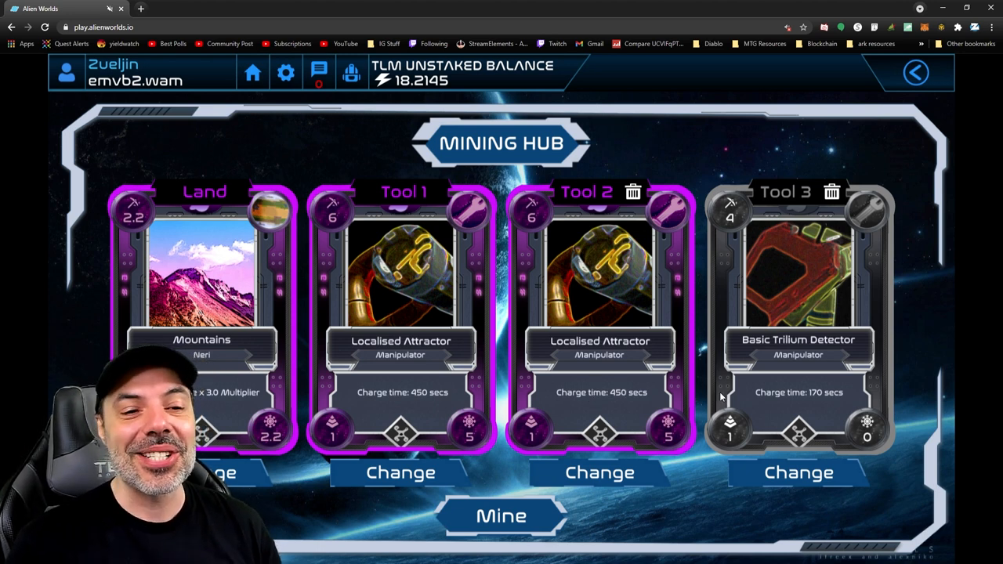
mouse_move(627, 377)
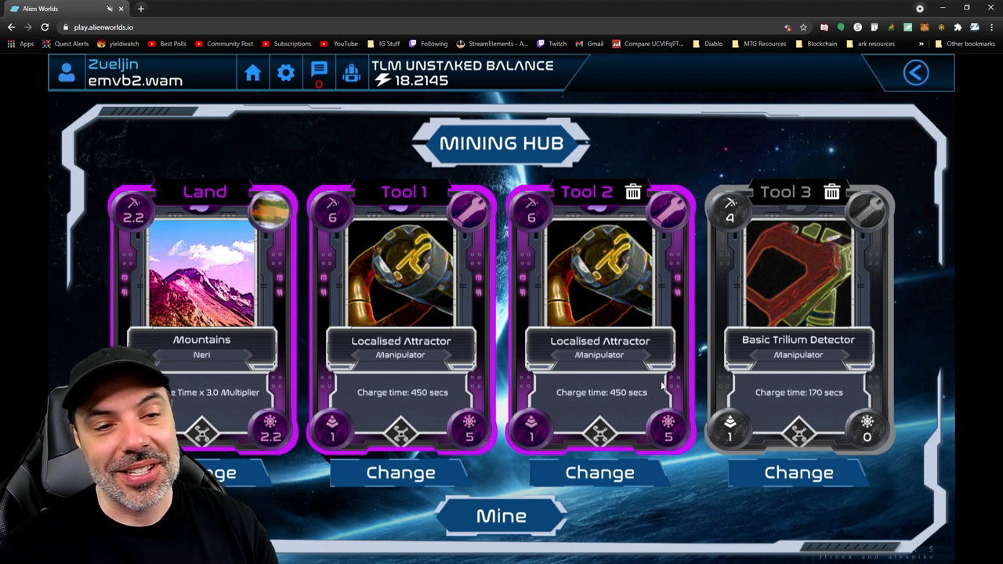
mouse_move(613, 387)
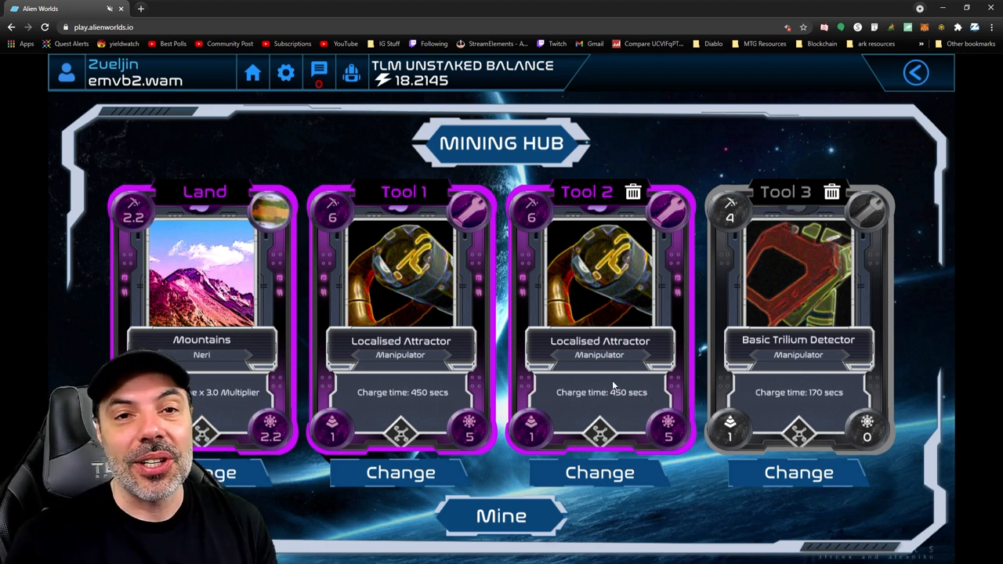
mouse_move(673, 379)
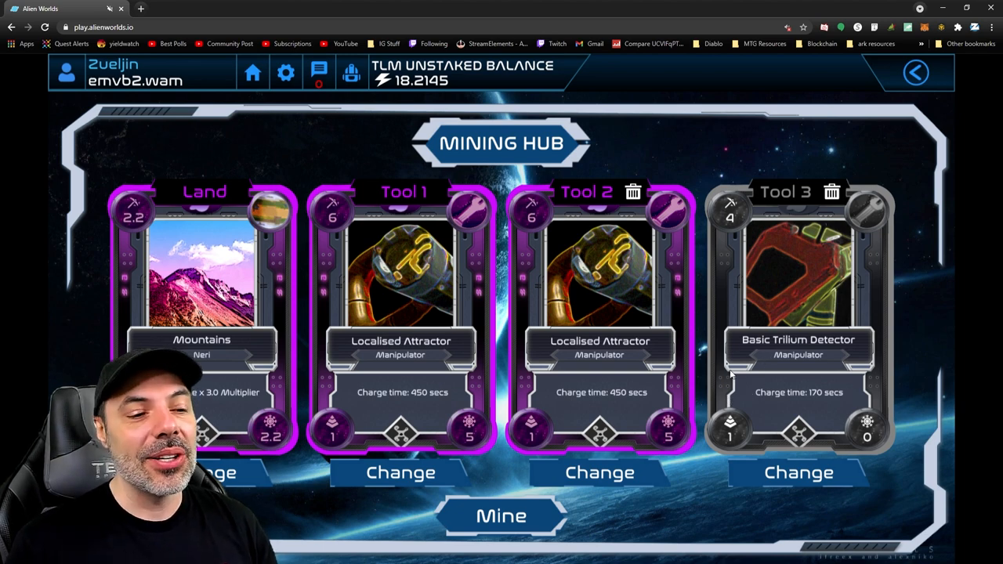
Start mining with the Mountains land and three equipped tools.
left_click(501, 516)
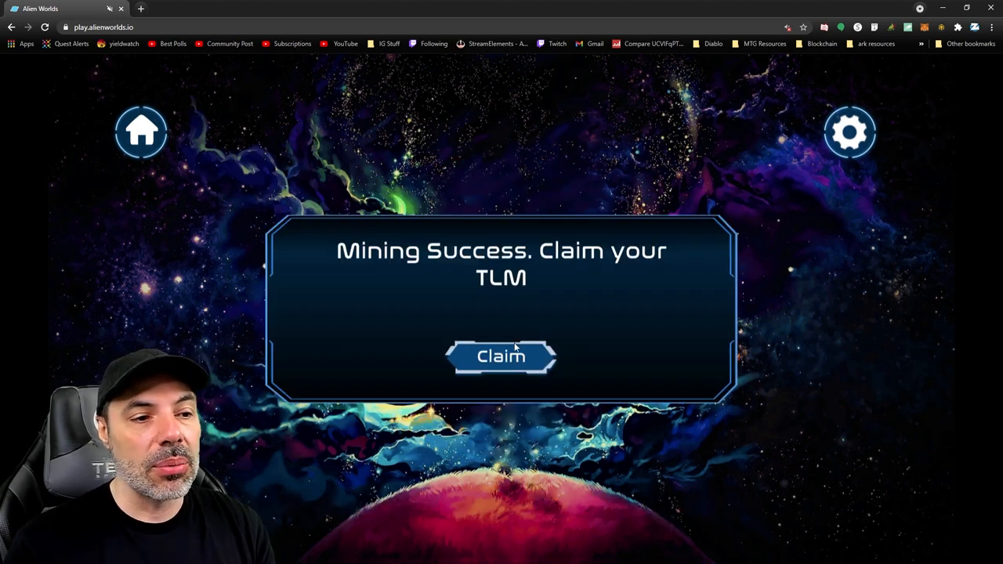
Claim the mined 1.4609 TLM and approve the m.federation mine transaction.
left_click(500, 356)
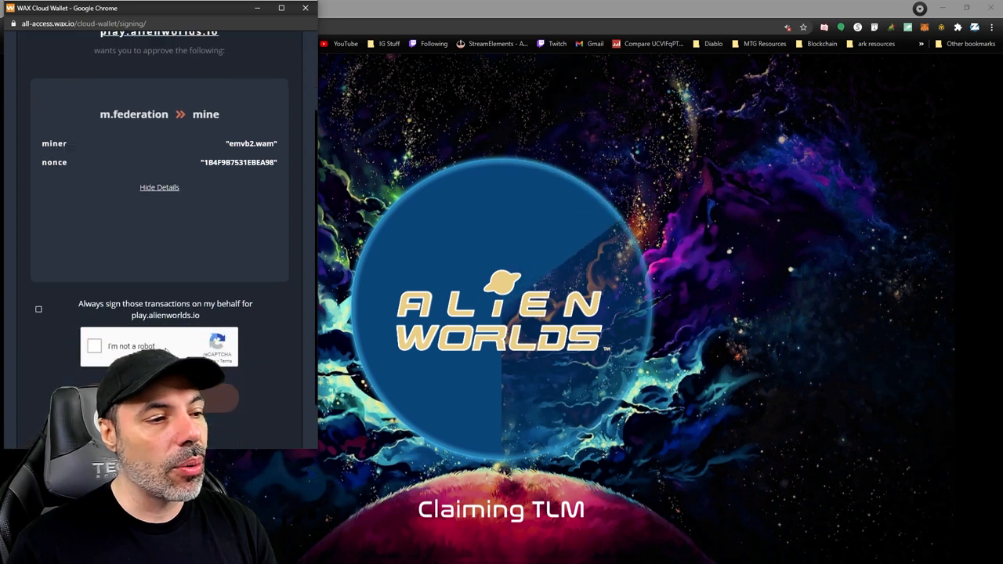
left_click(94, 346)
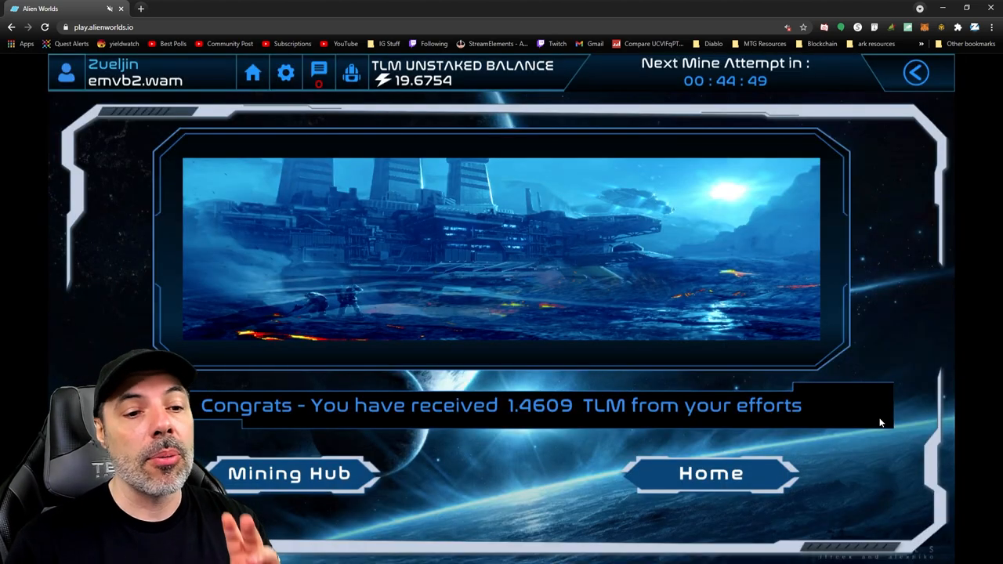
mouse_move(859, 450)
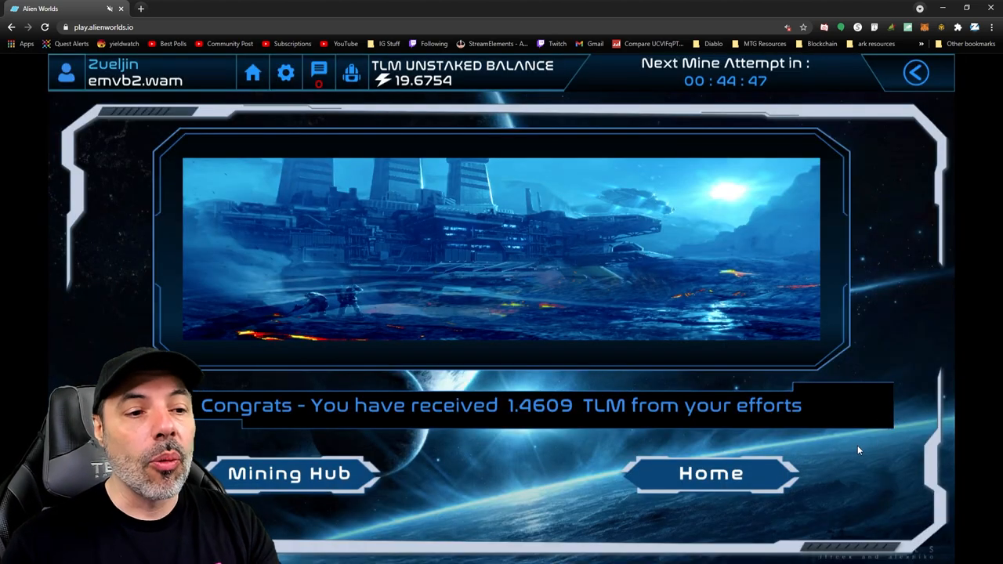
mouse_move(841, 442)
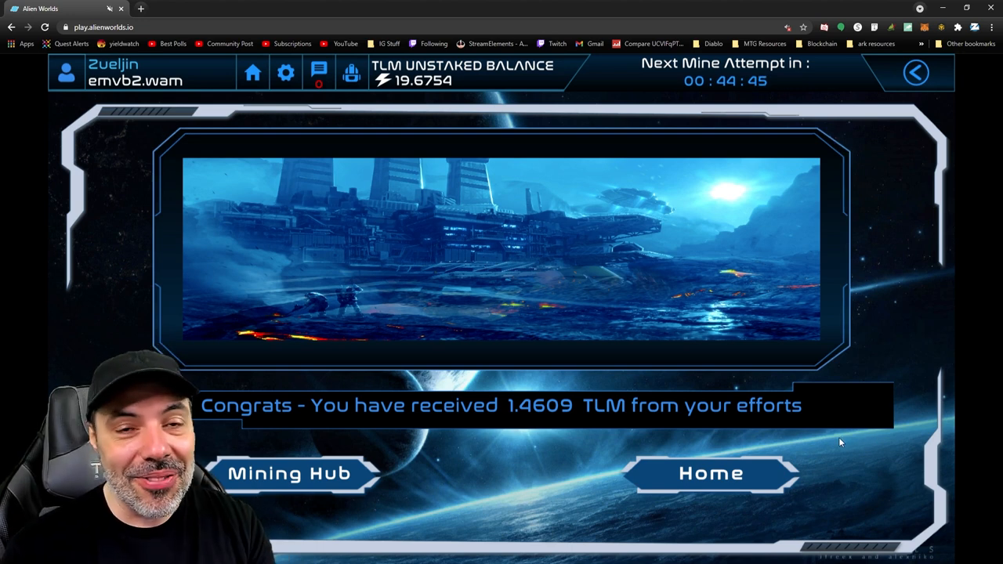
Return to the Alien Worlds home screen showing the 19.6754 TLM unstaked balance.
left_click(710, 474)
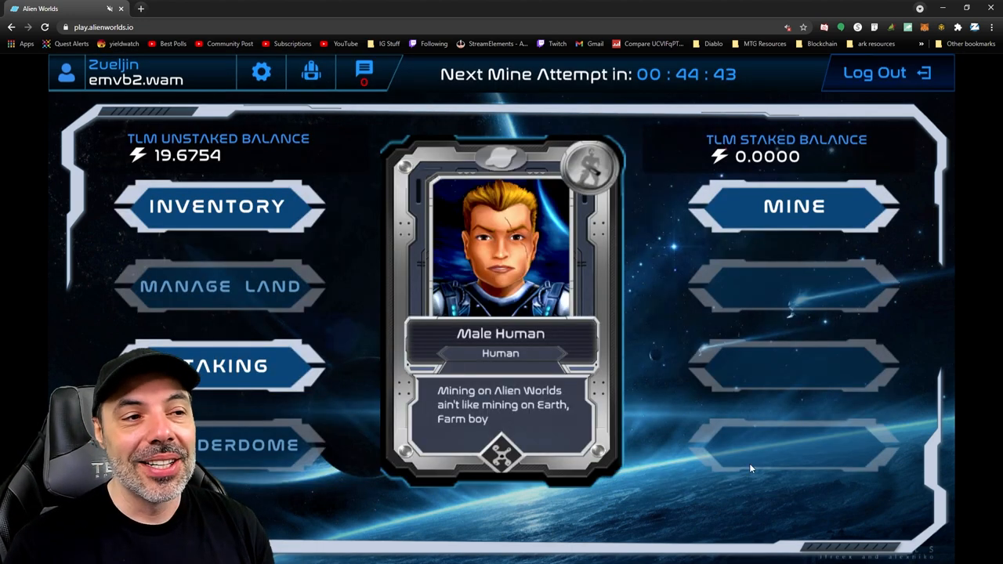
mouse_move(670, 336)
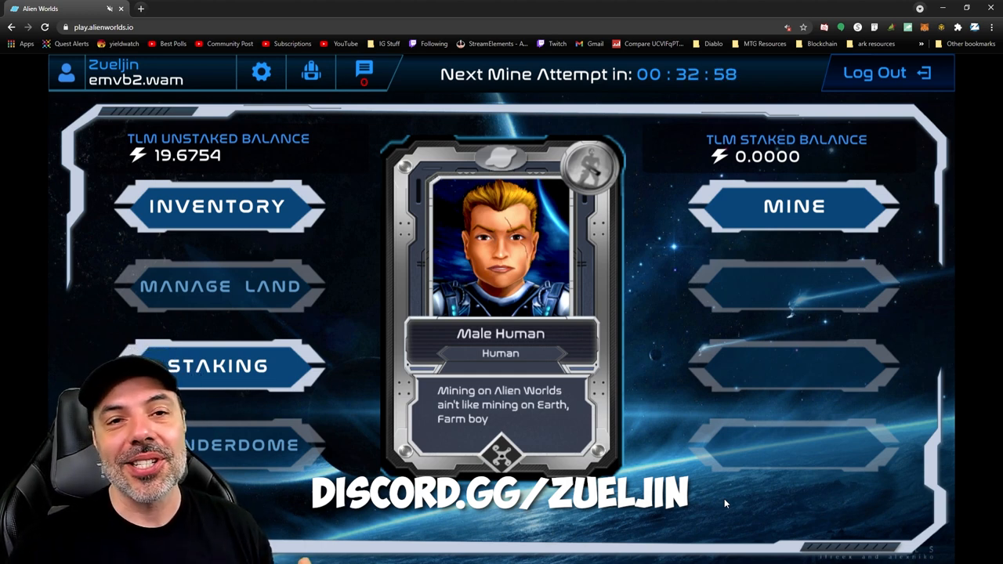
mouse_move(650, 464)
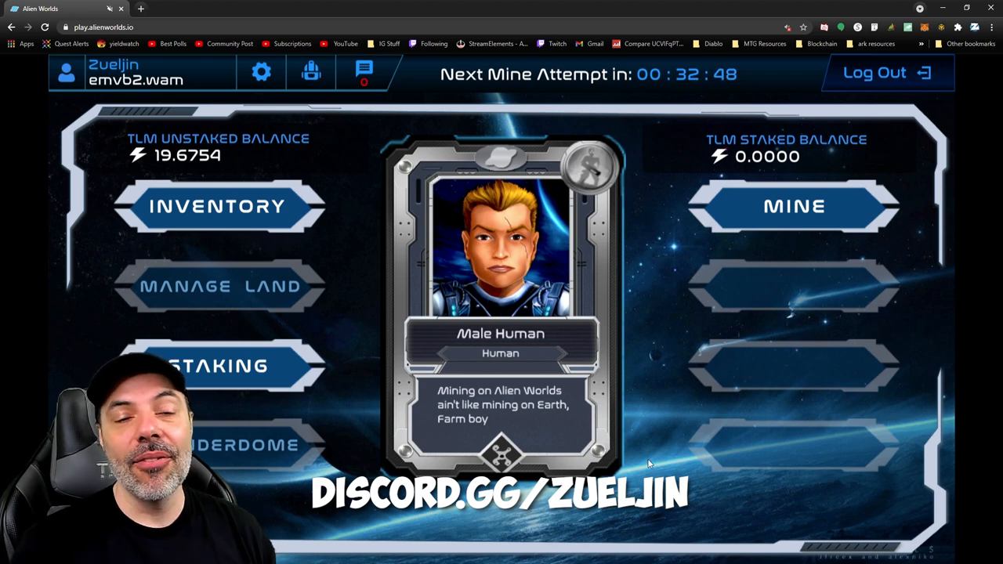